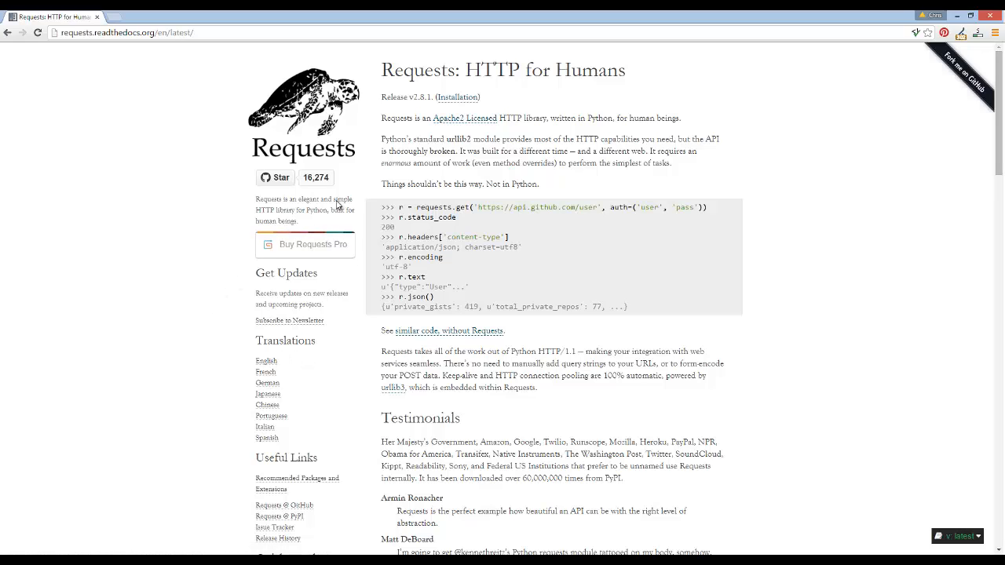
mouse_move(527, 330)
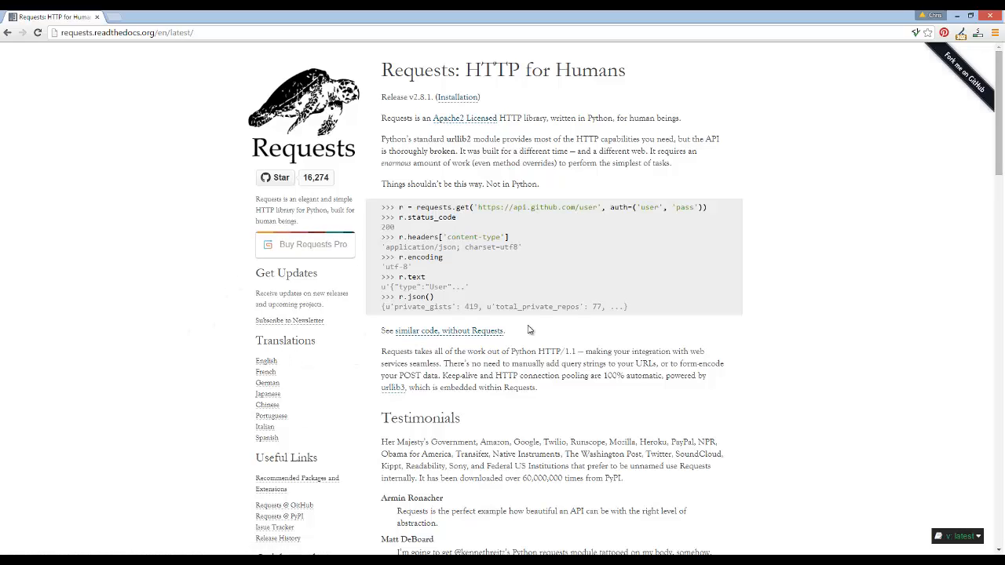
mouse_move(446, 91)
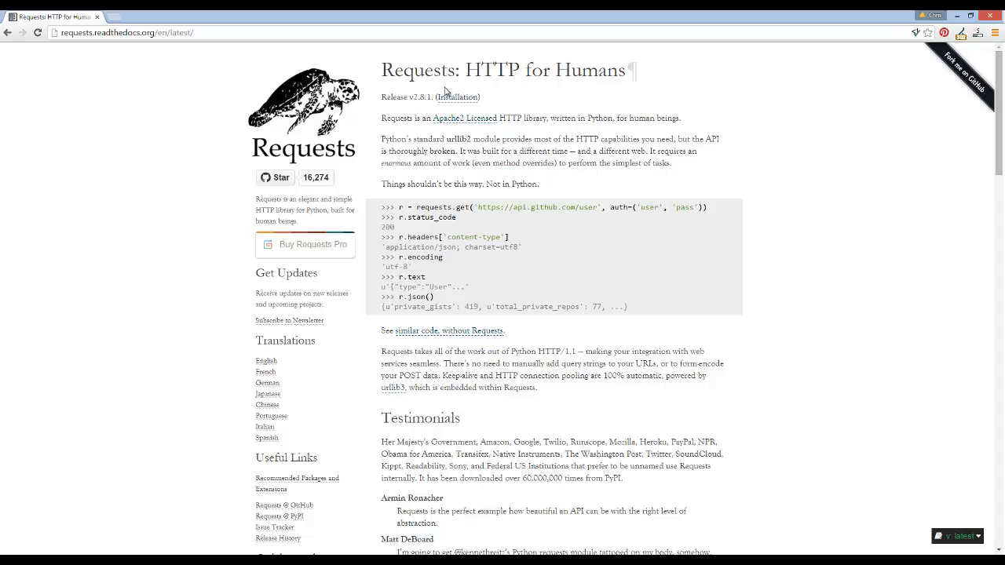
mouse_move(480, 162)
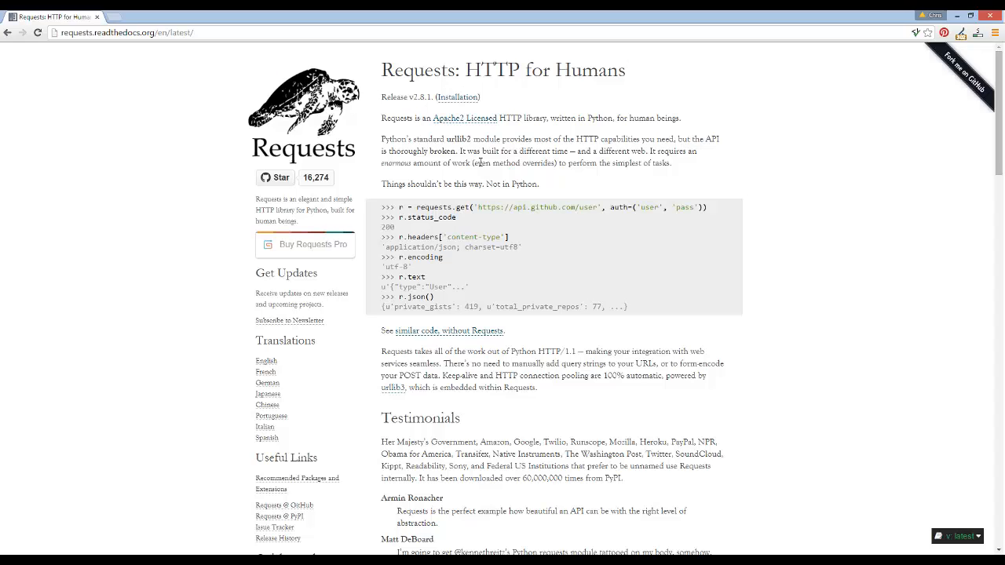
mouse_move(374, 160)
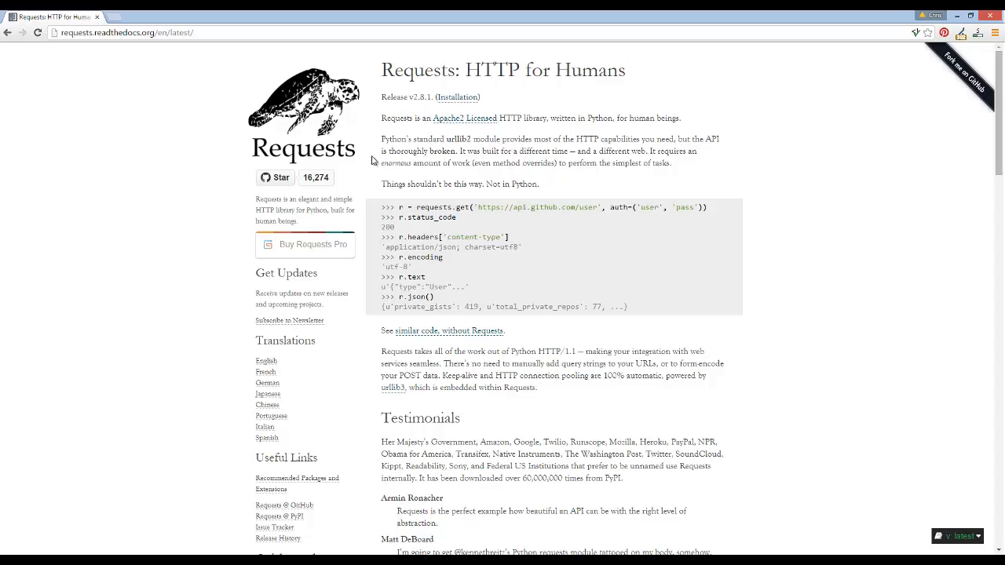
mouse_move(342, 169)
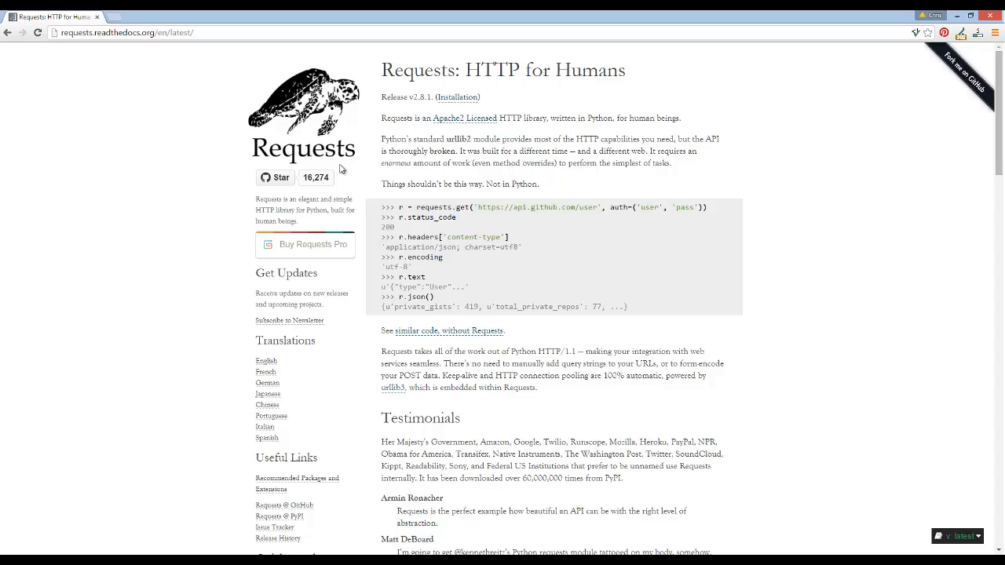
mouse_move(416, 465)
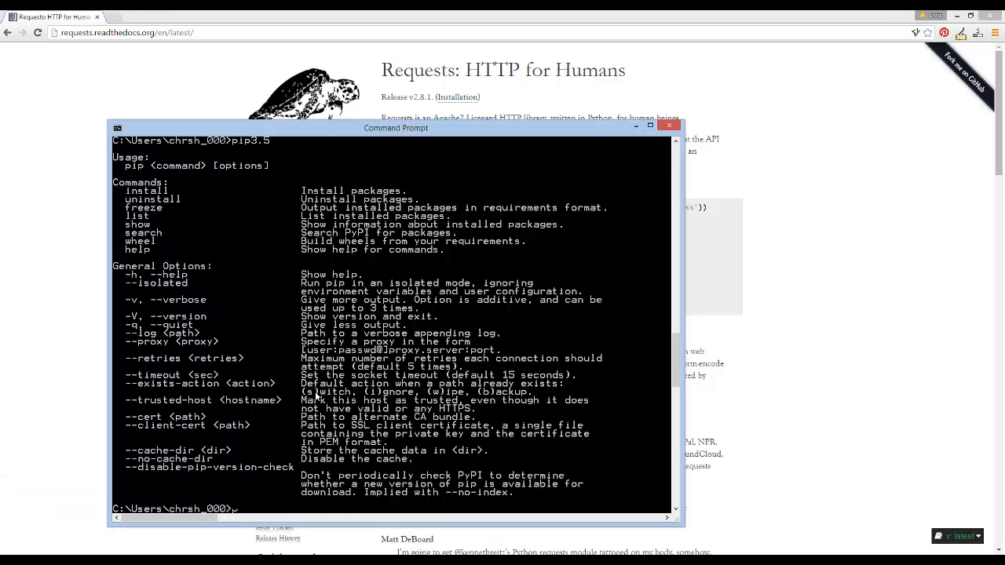
Install the requests package for Python 3.5 with pip3.5 install requests.
type("pip")
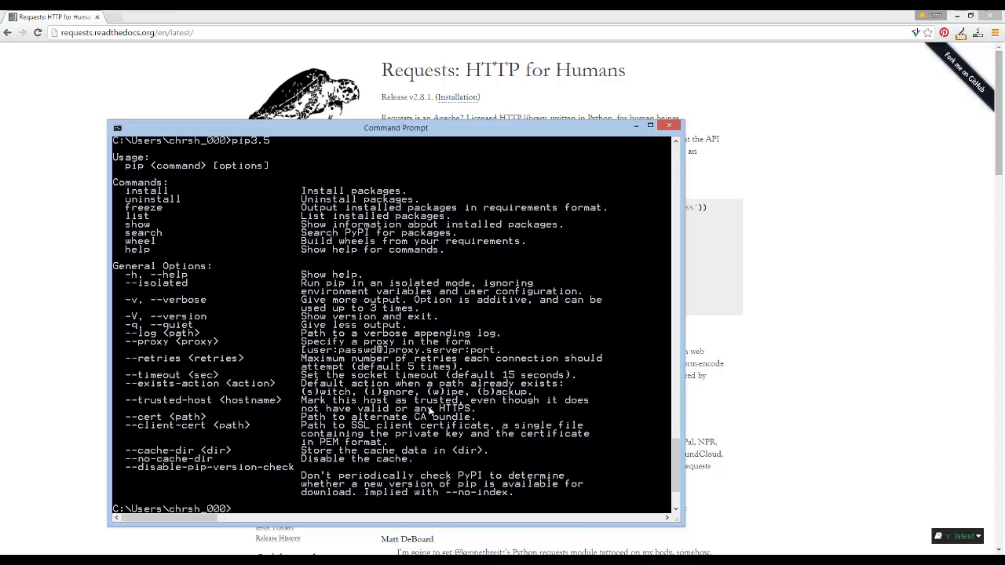
mouse_move(351, 442)
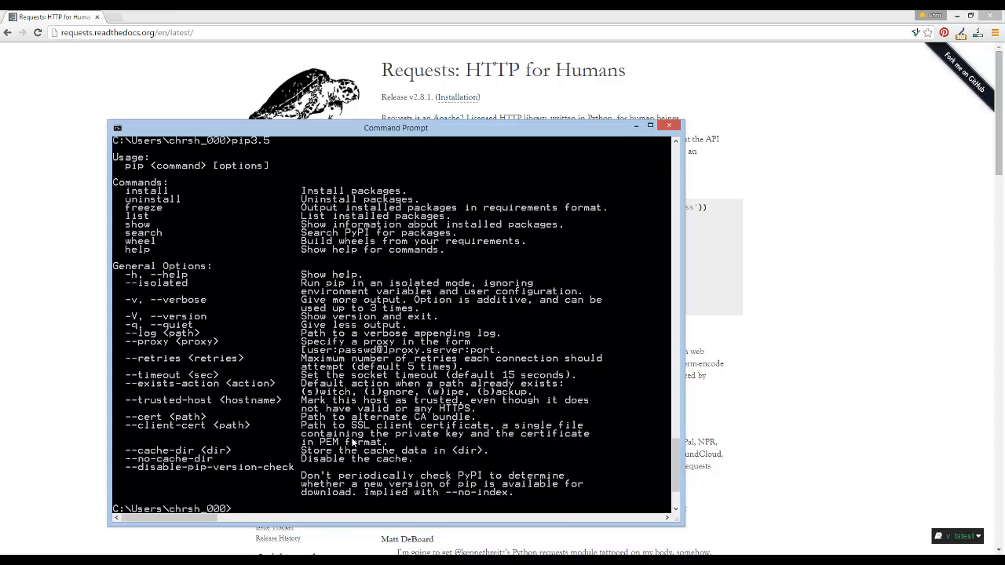
type("ppi")
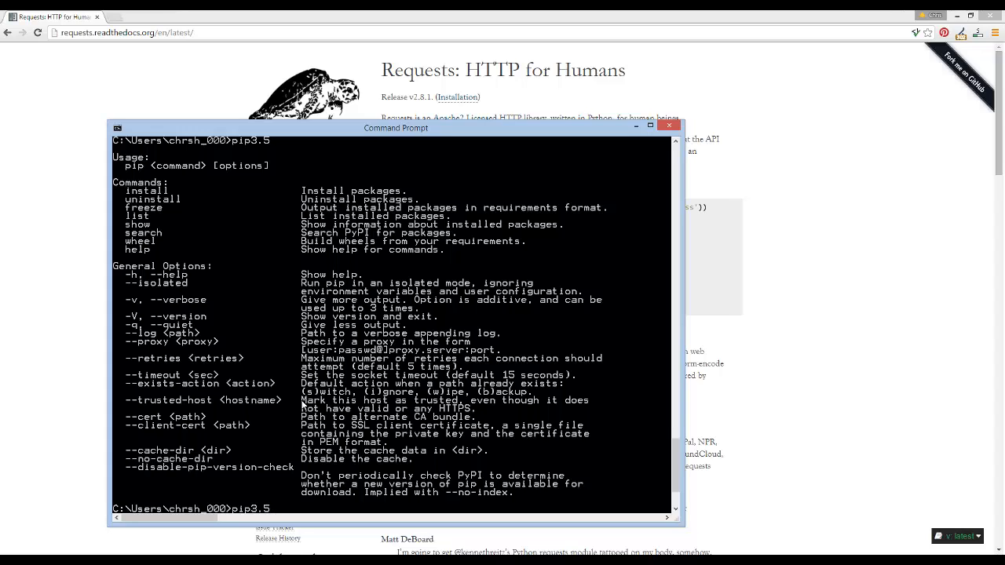
type("int")
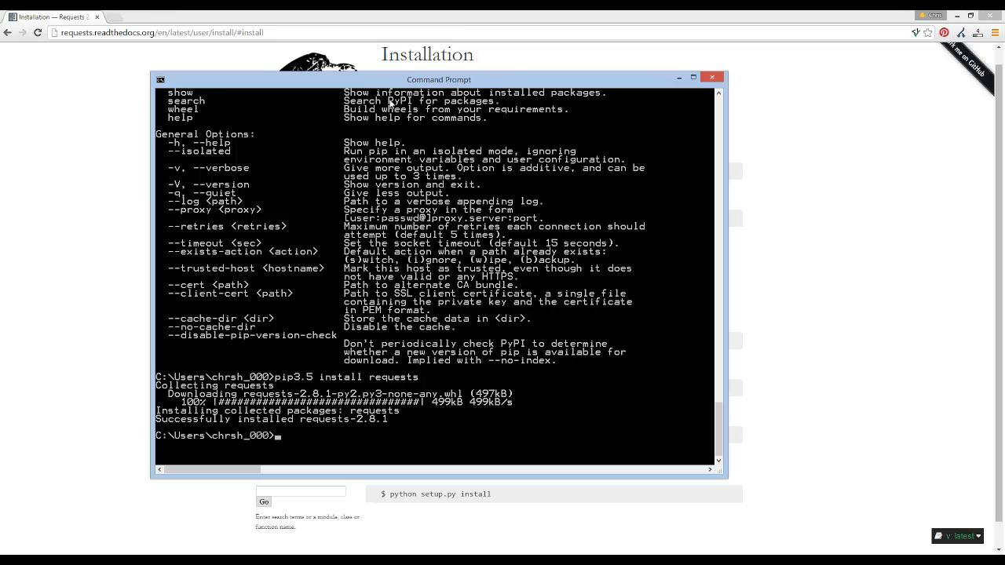
Start the Python interpreter and confirm import requests succeeds.
type("python")
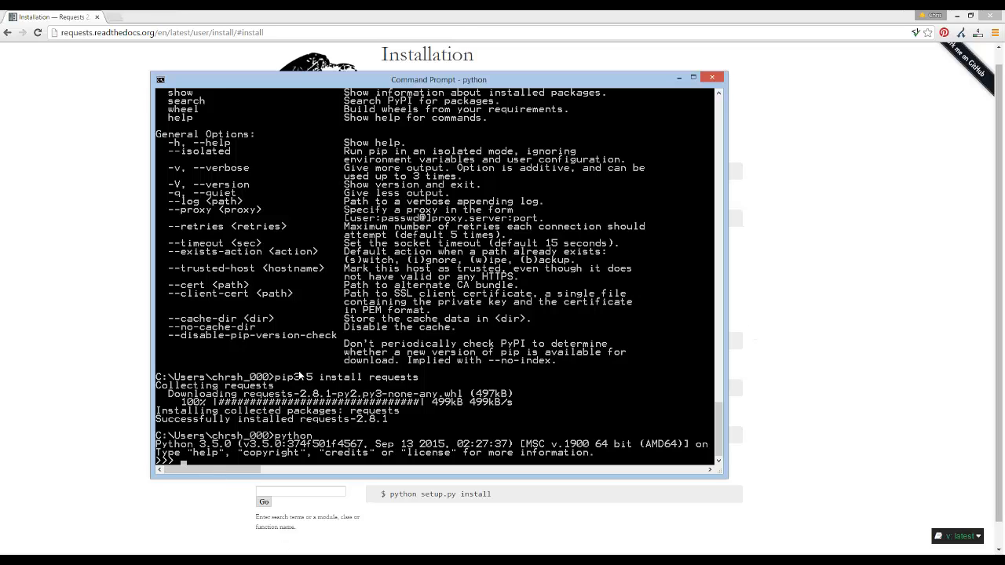
type("import")
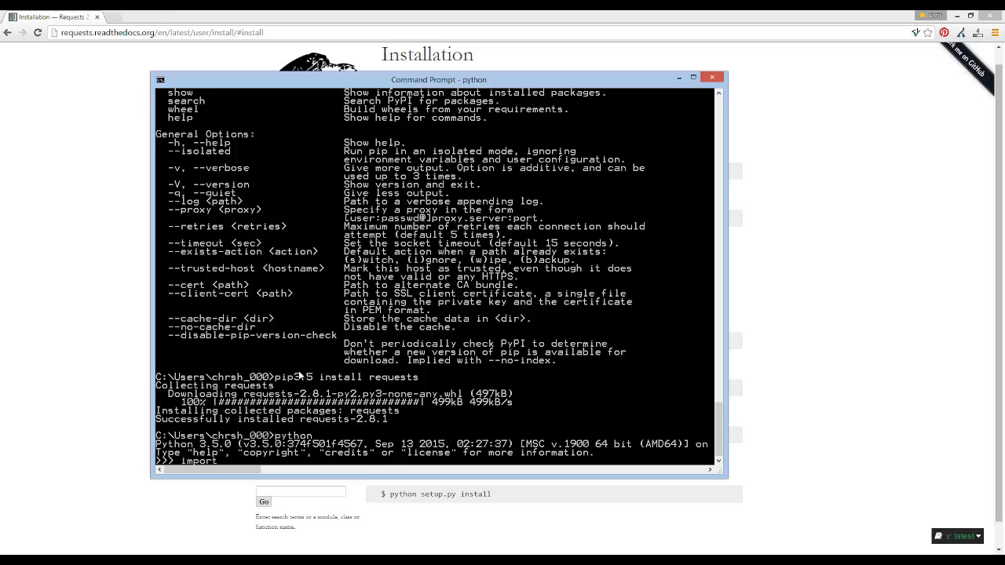
type("requests")
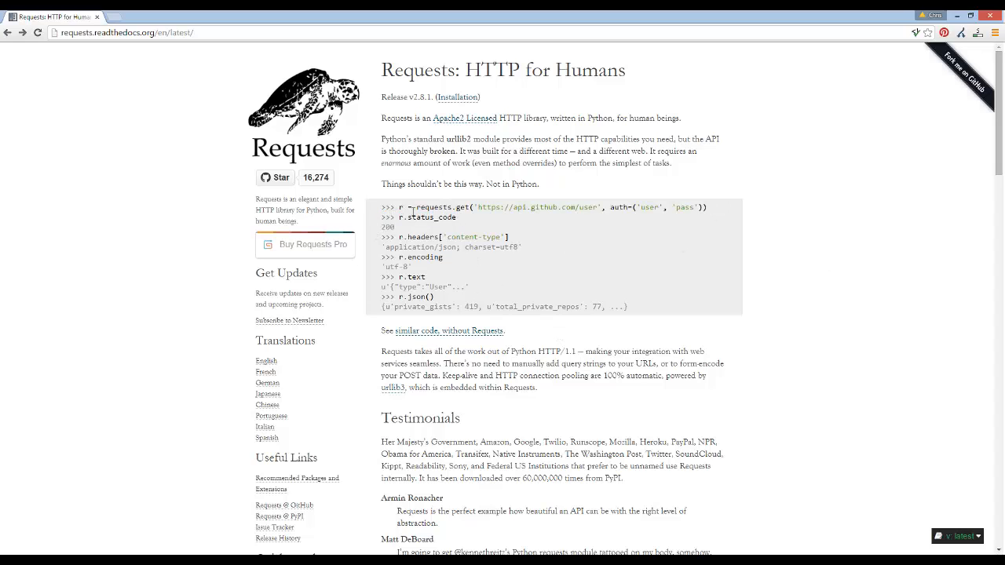
Copy the old file-writing example code and remove it from the file.
right_click(431, 207)
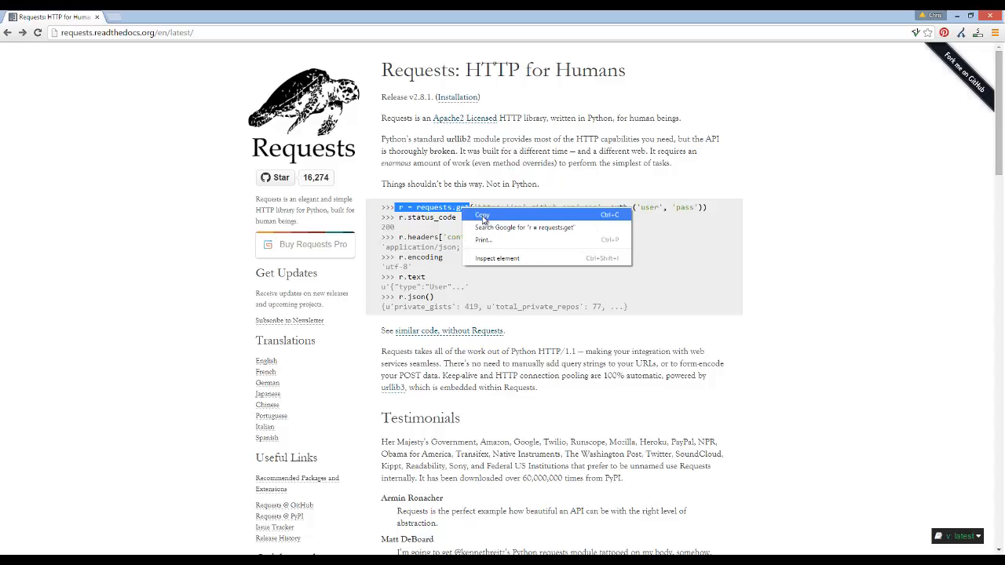
left_click(480, 213)
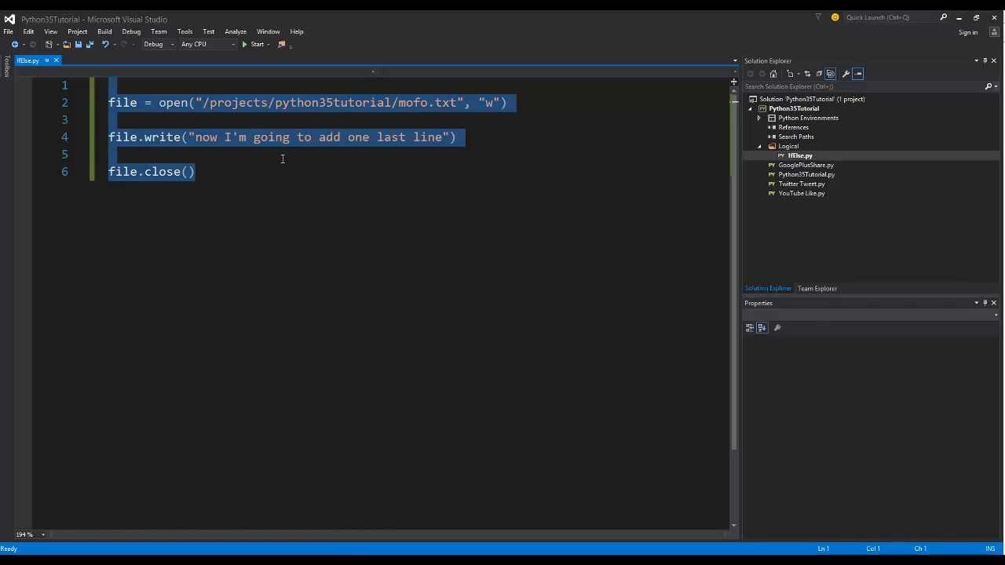
key("Delete")
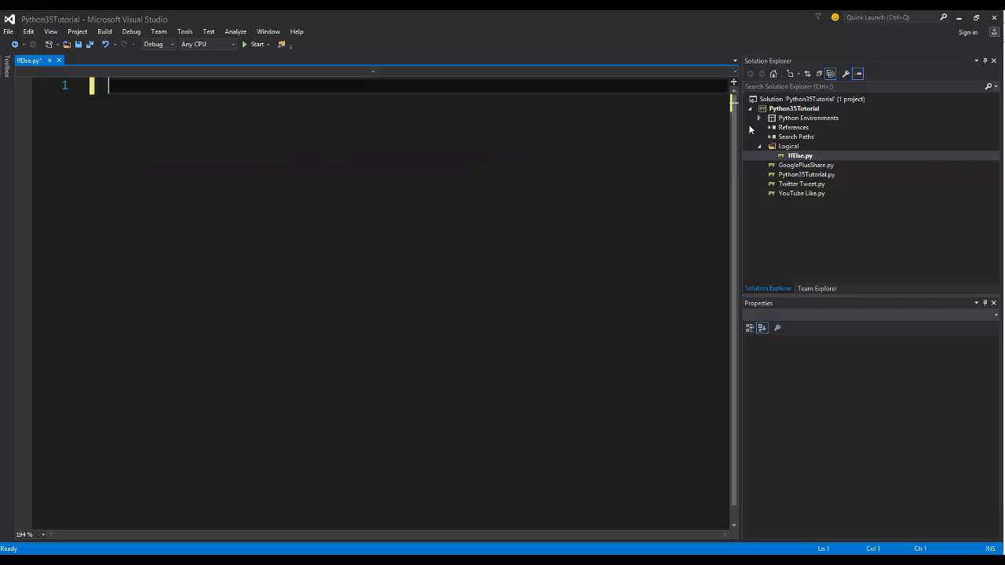
Add a new empty Python file requests_example.py to the examples folder.
right_click(788, 147)
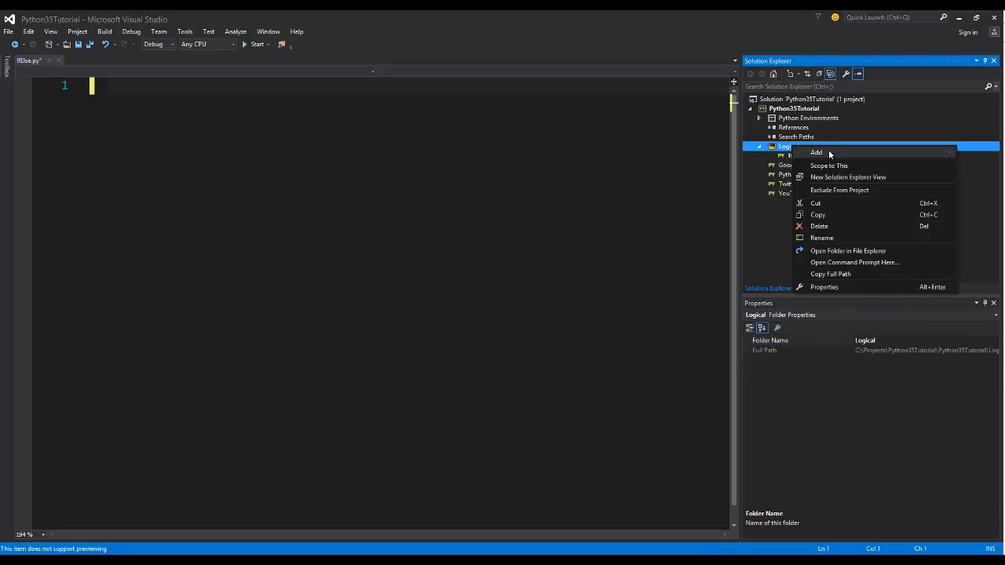
left_click(662, 155)
type("requests_examp")
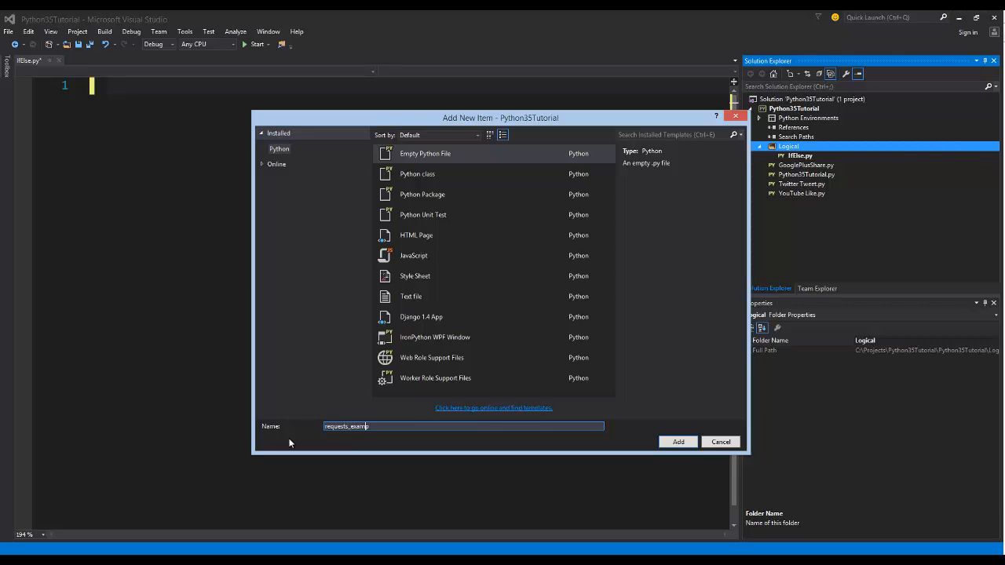
left_click(678, 441)
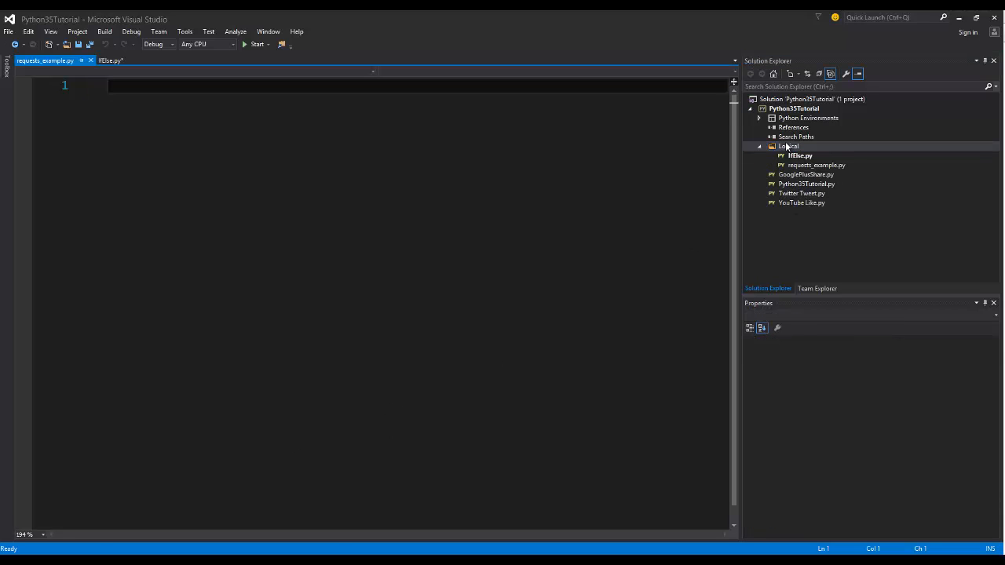
left_click(788, 146)
type("examples")
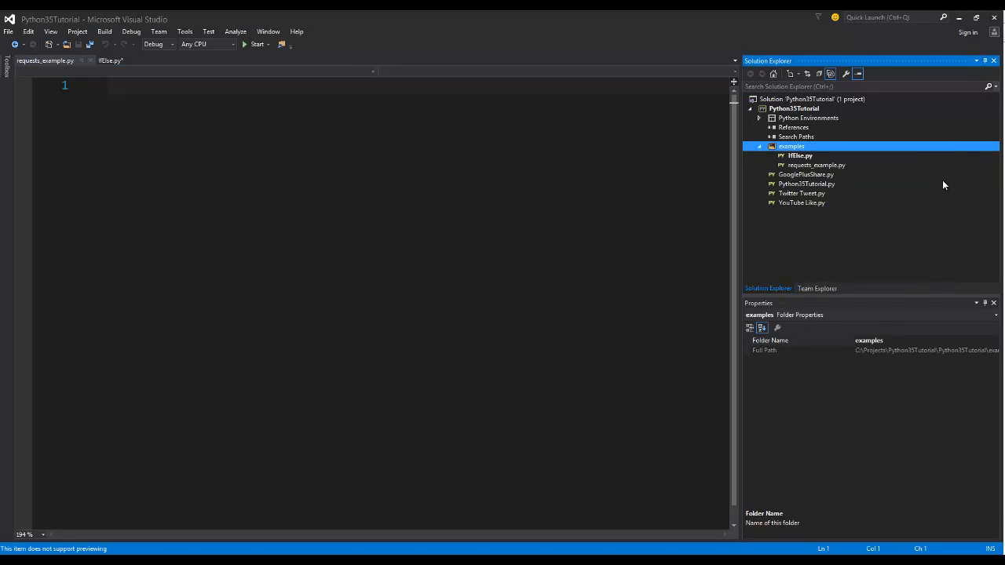
Add a second empty file read_write_file.py and return to requests_example.py.
right_click(792, 146)
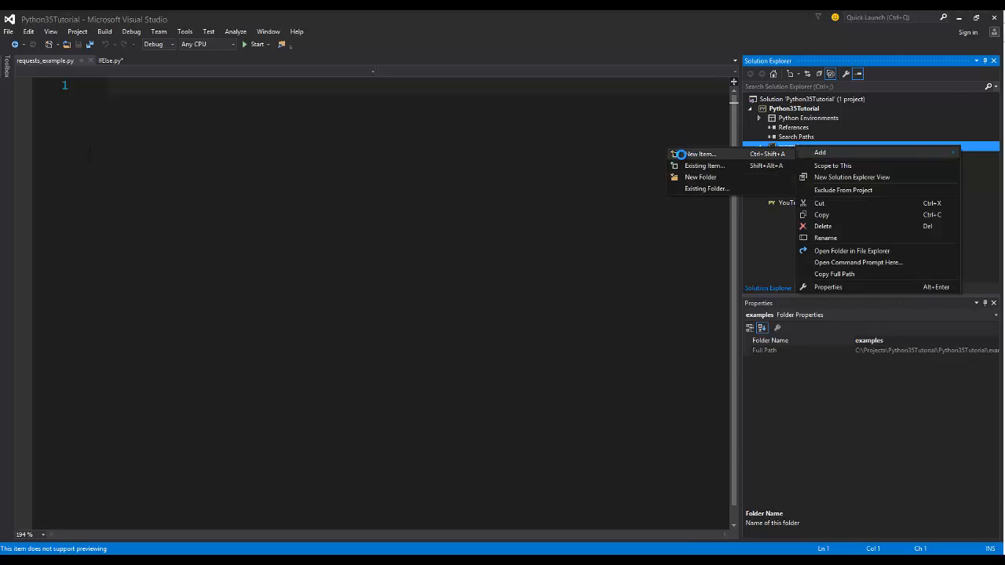
left_click(700, 154)
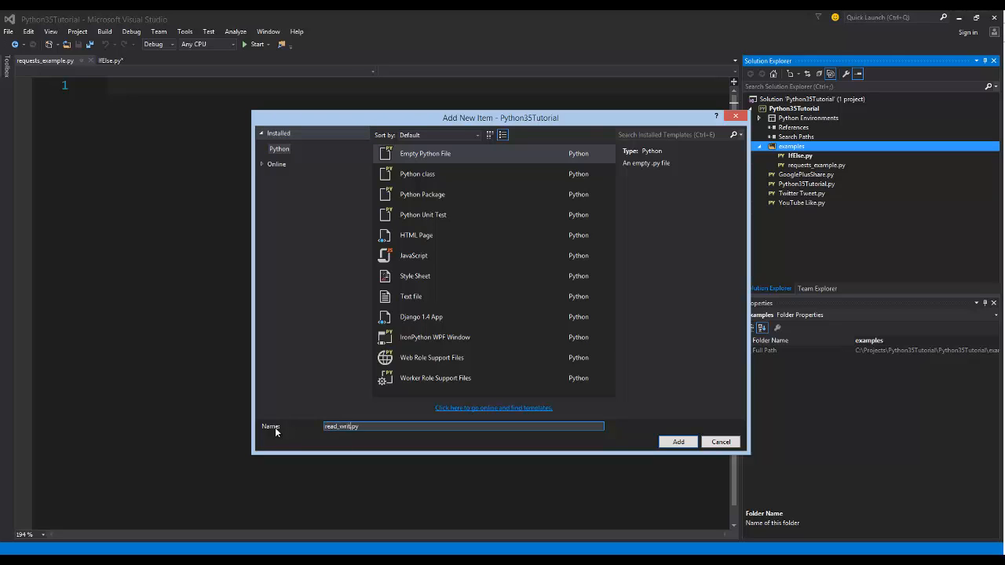
left_click(678, 441)
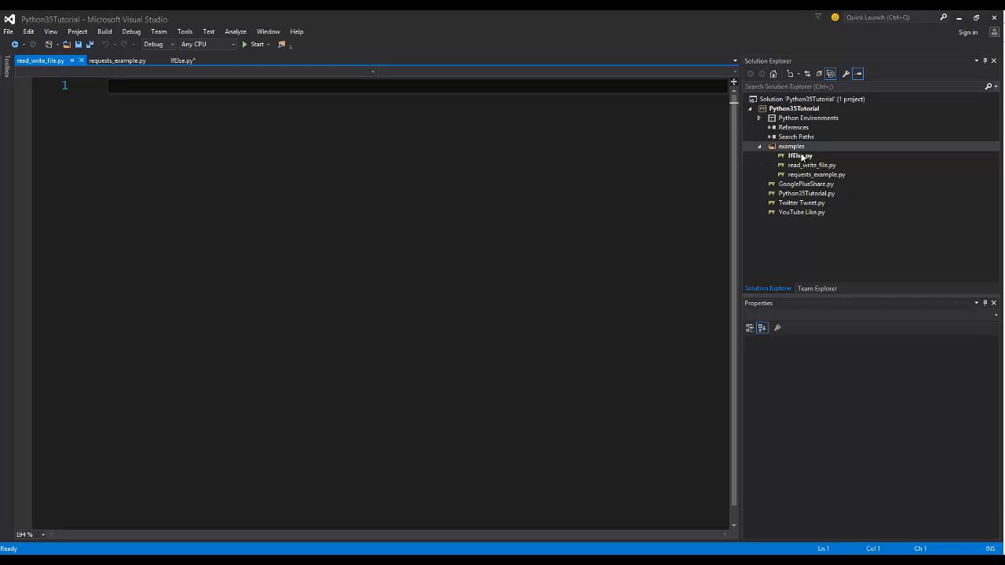
left_click(810, 165)
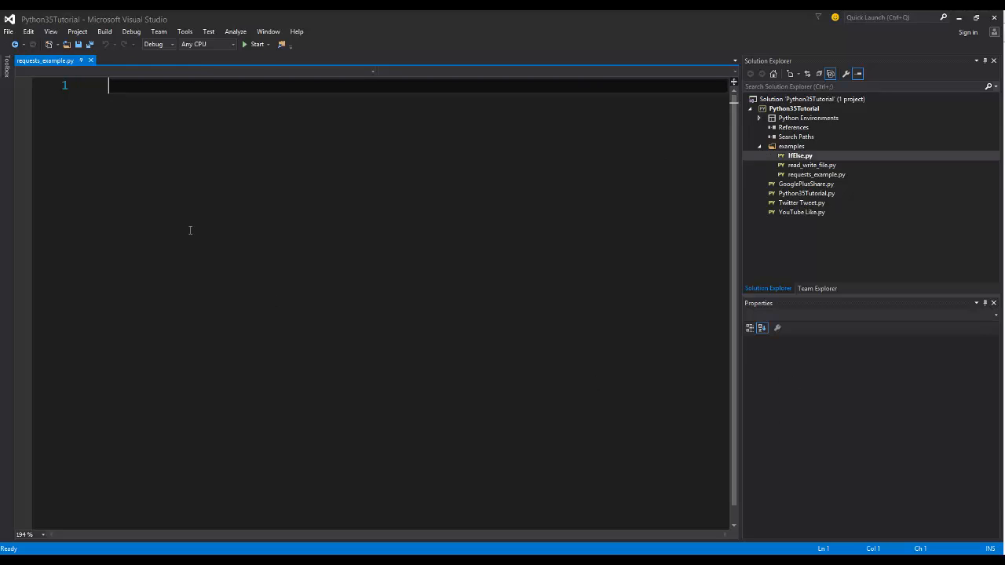
Import requests, discard the pasted file-writing lines, and check the requests.get example in the docs.
type("impor")
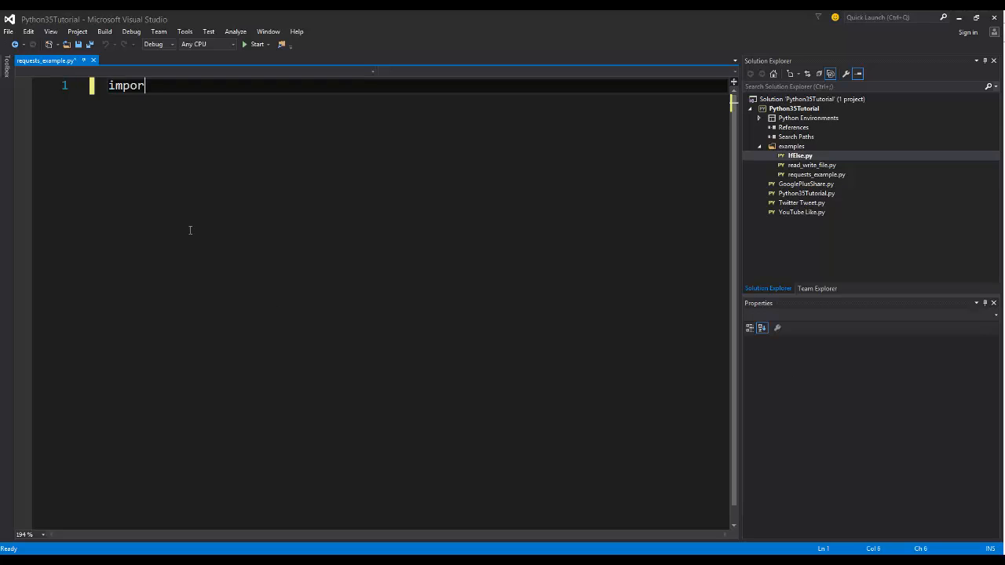
type("t requests")
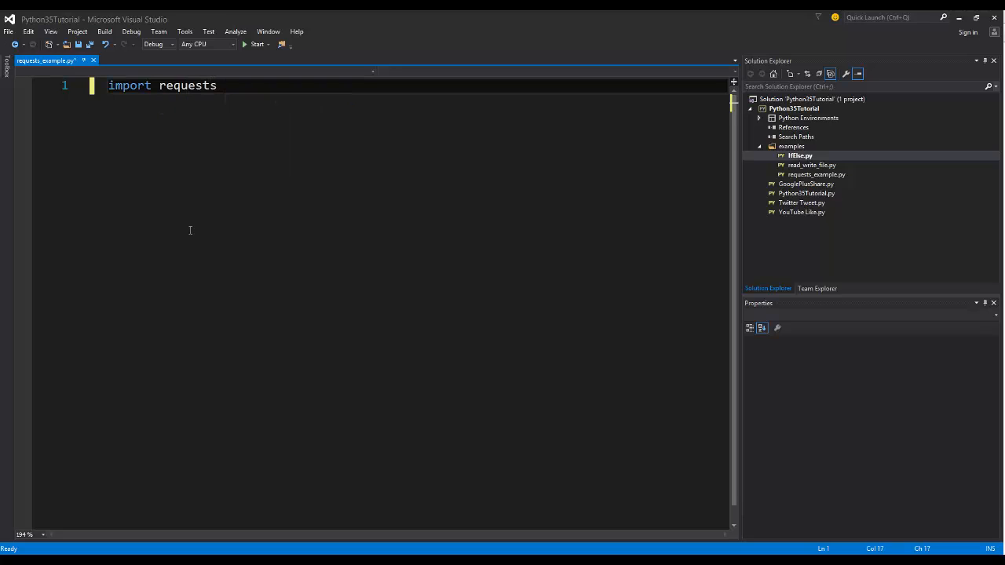
key("enter")
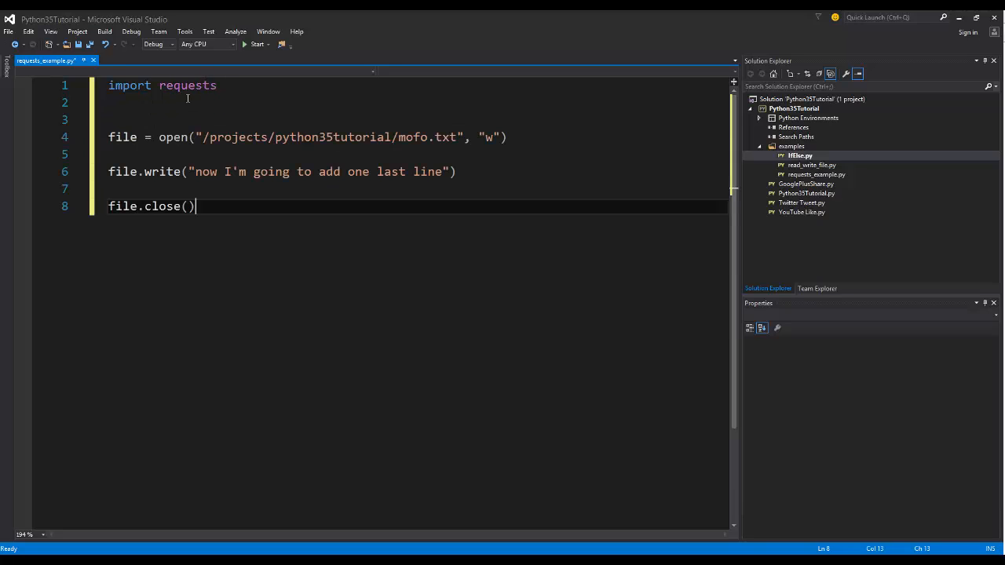
left_click_drag(195, 206, 109, 137)
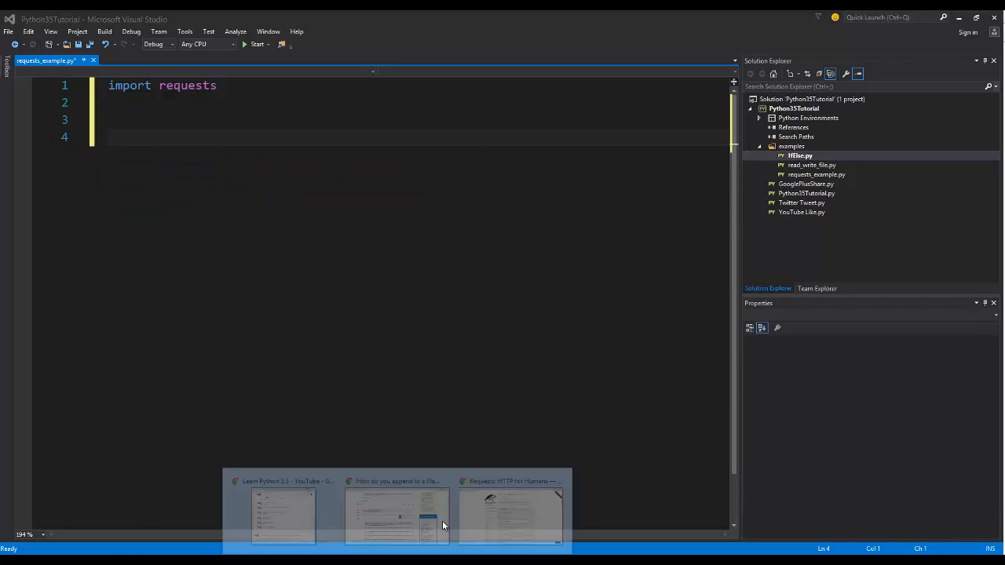
left_click(512, 515)
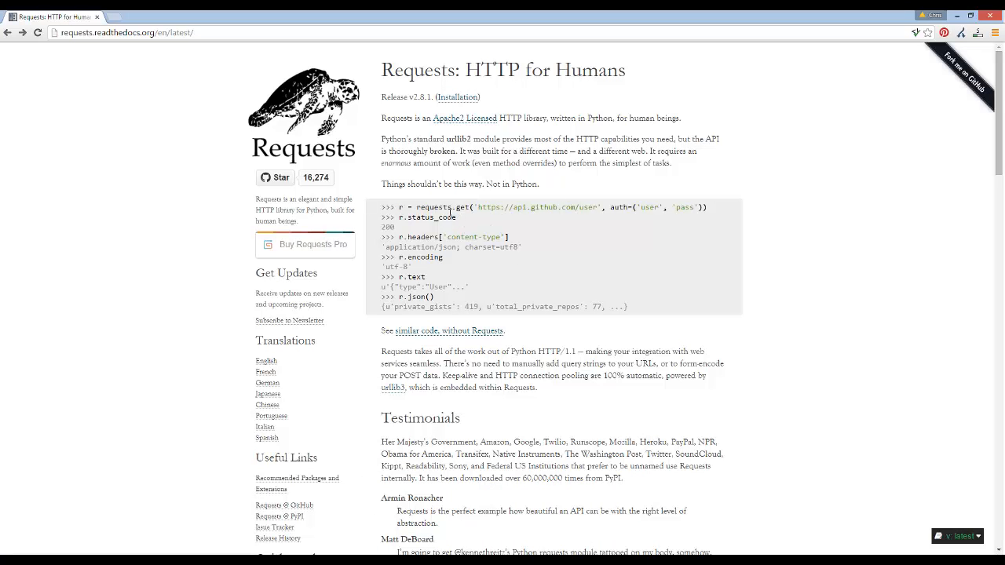
left_click_drag(399, 207, 470, 207)
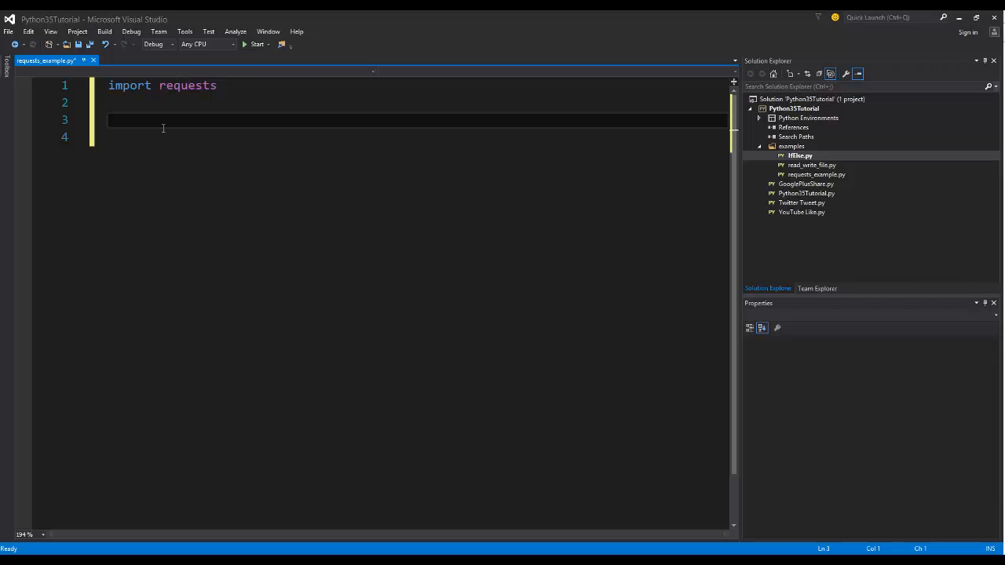
type("r = requests.get(\"")
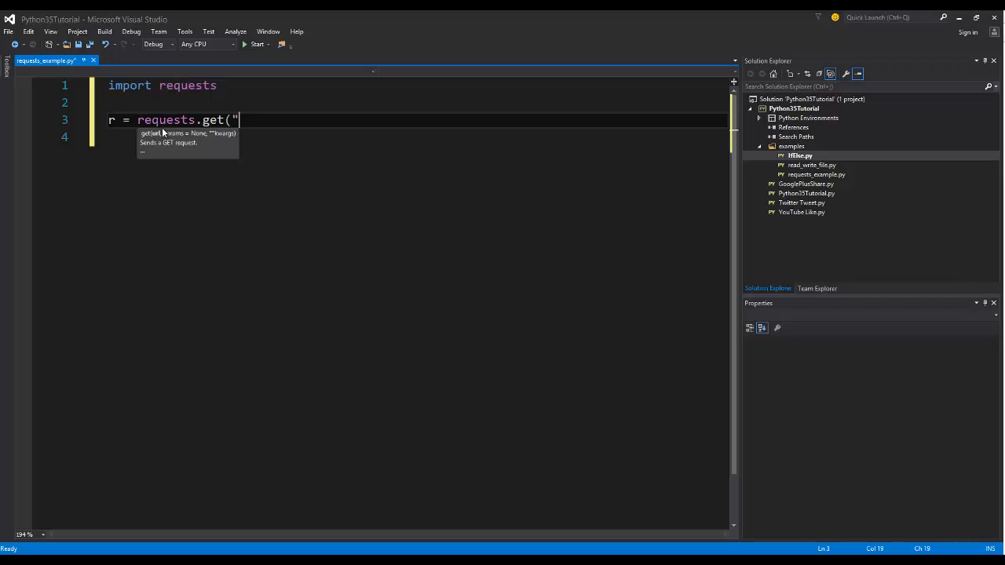
type("www.no")
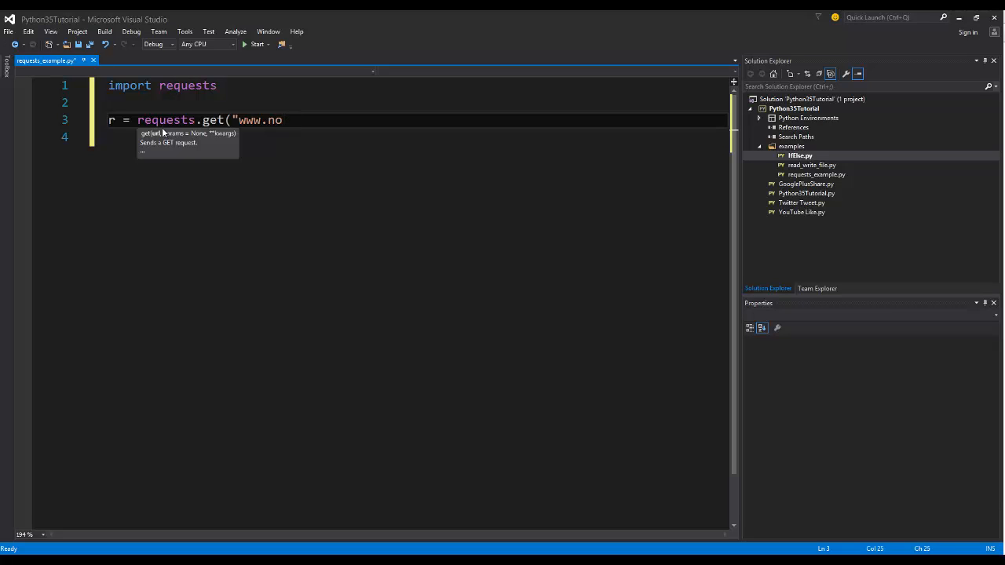
type("http://")
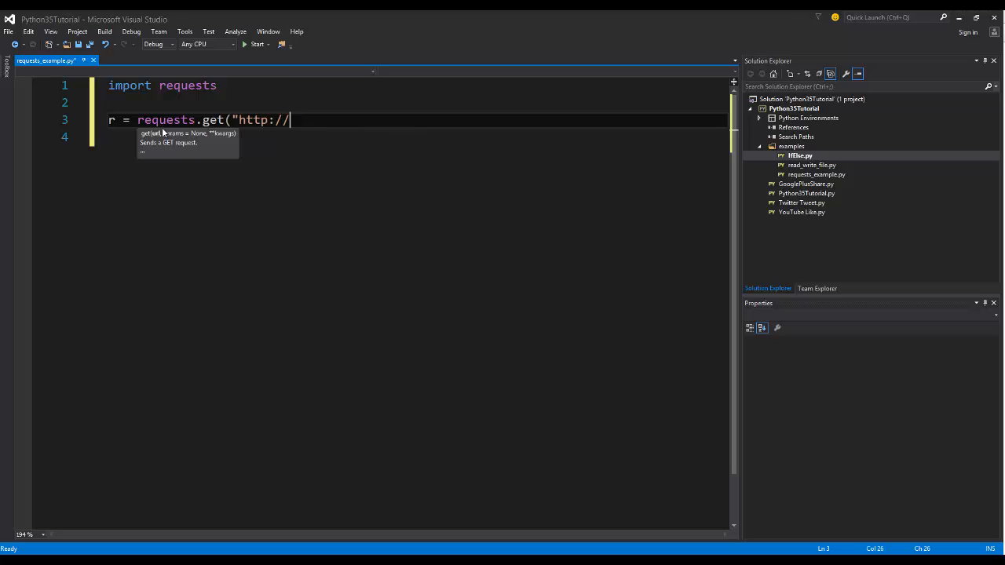
type("www.")
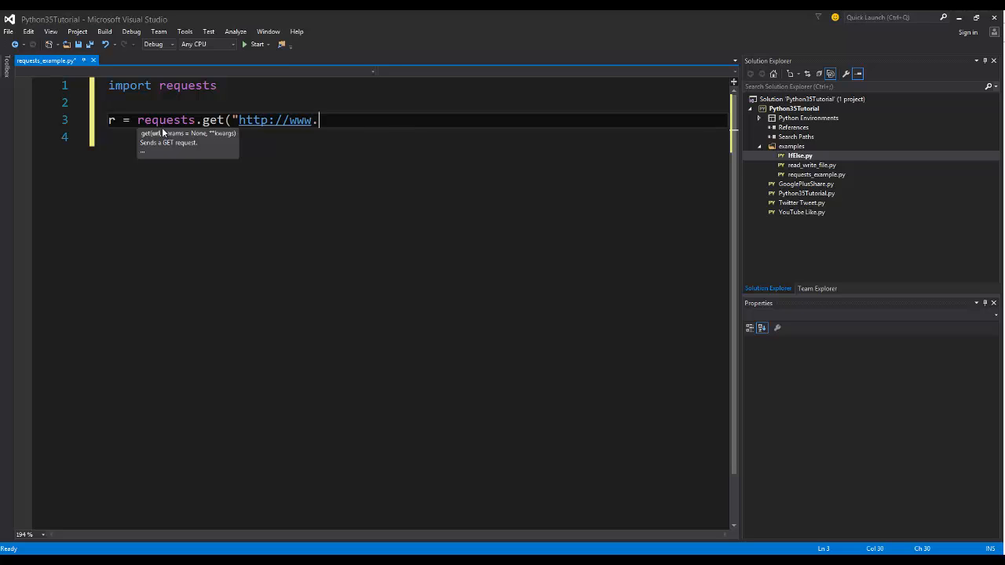
type("noobmovies.com\"")
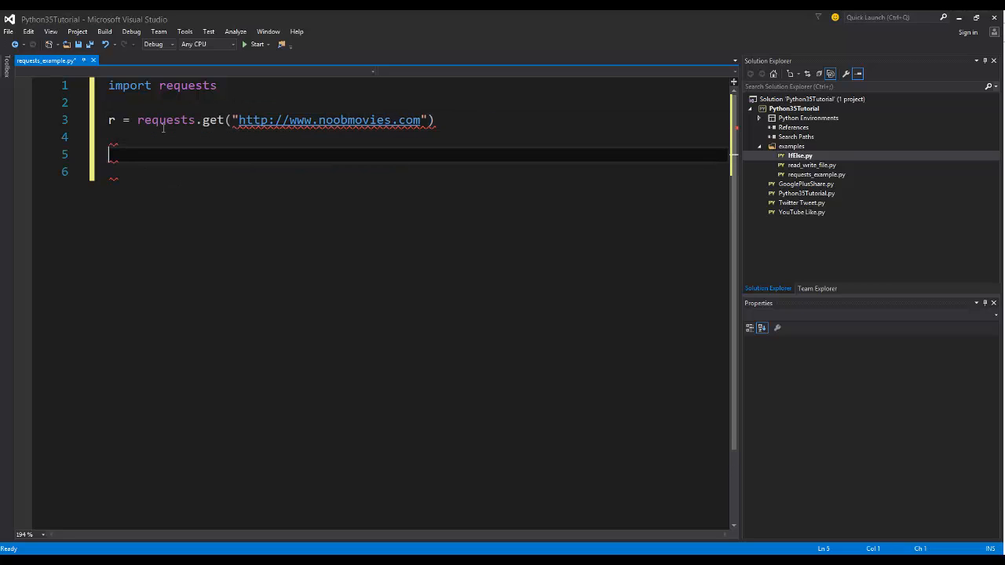
type("print (")
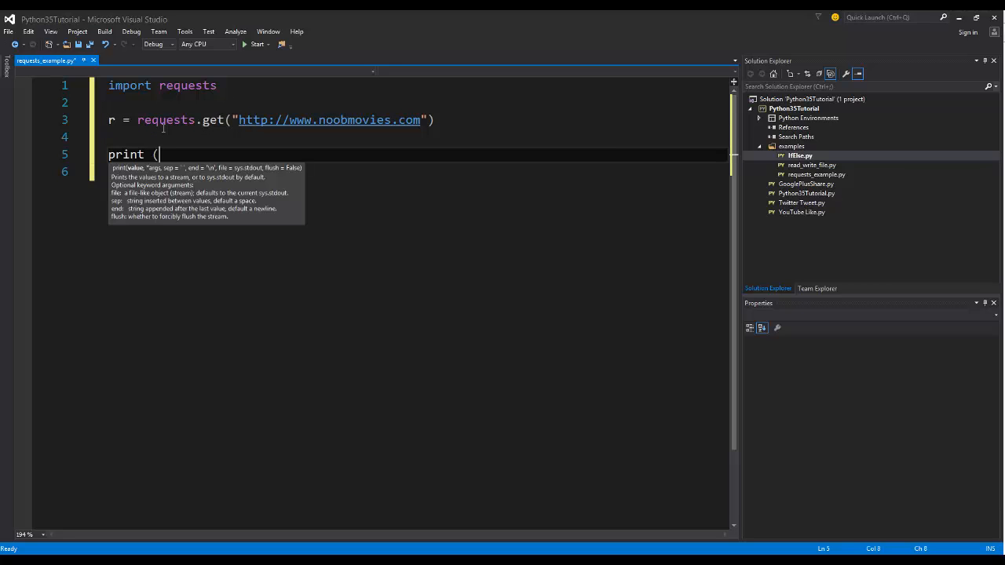
type("r)")
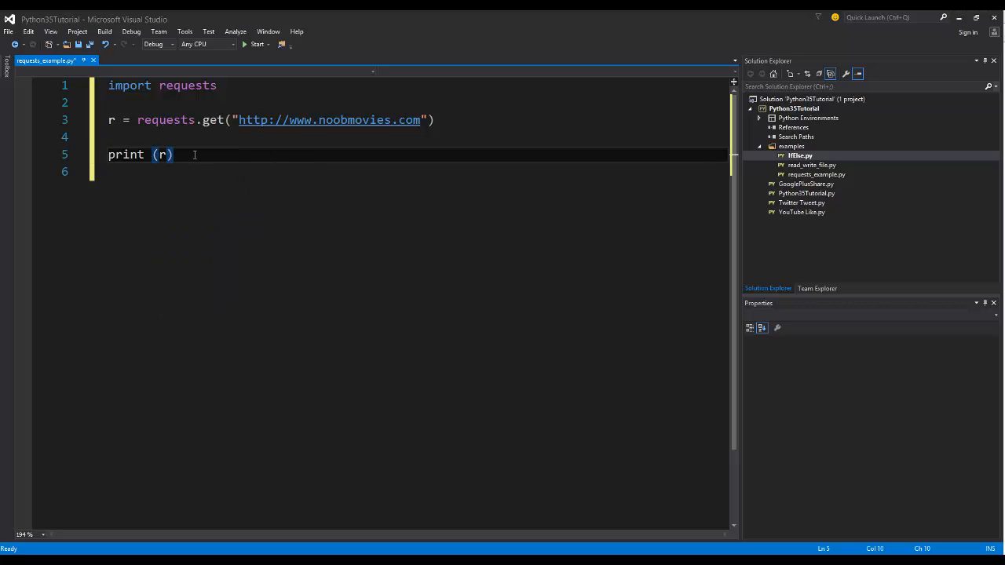
key("ctrl+s")
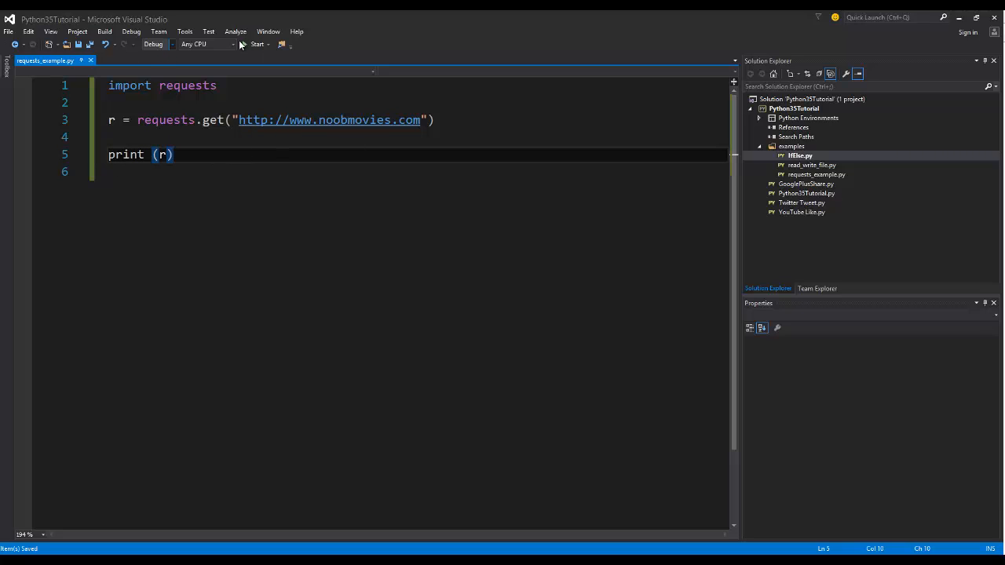
left_click(257, 44)
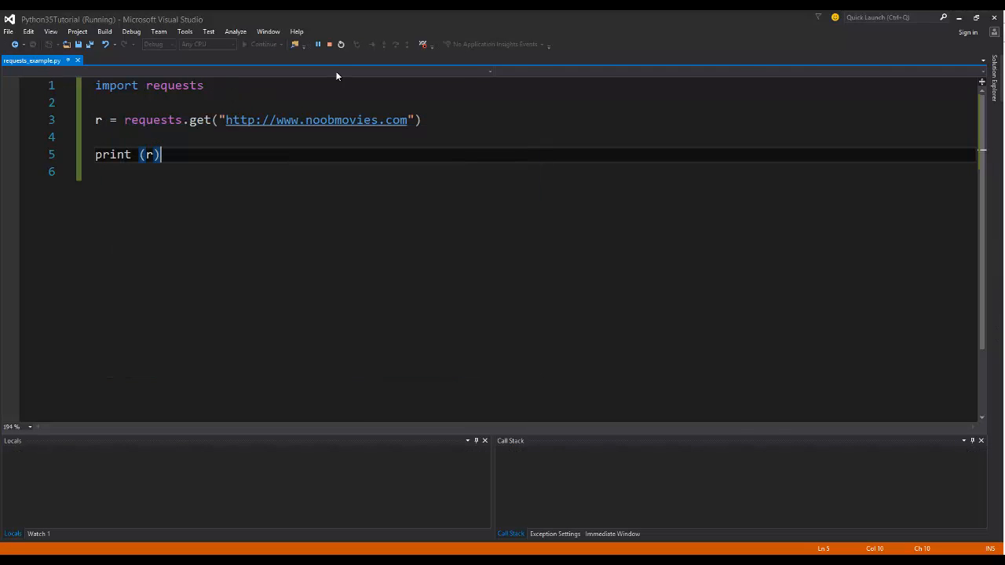
right_click(793, 174)
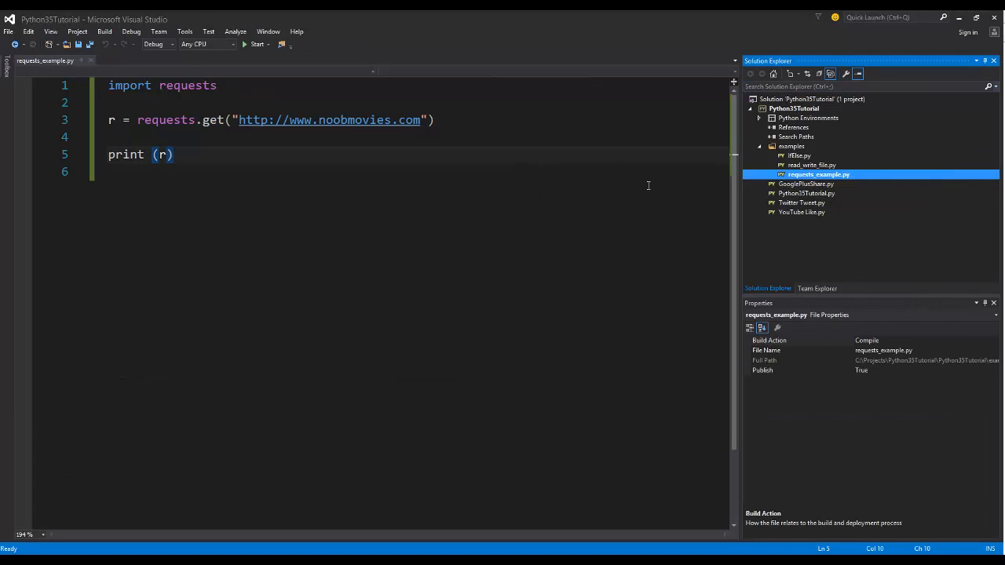
left_click(258, 44)
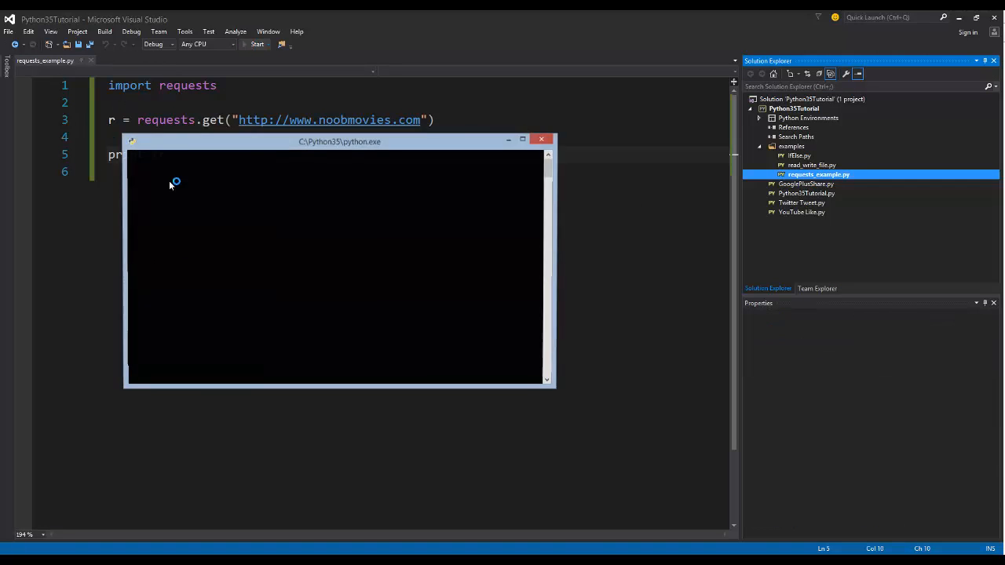
left_click(256, 44)
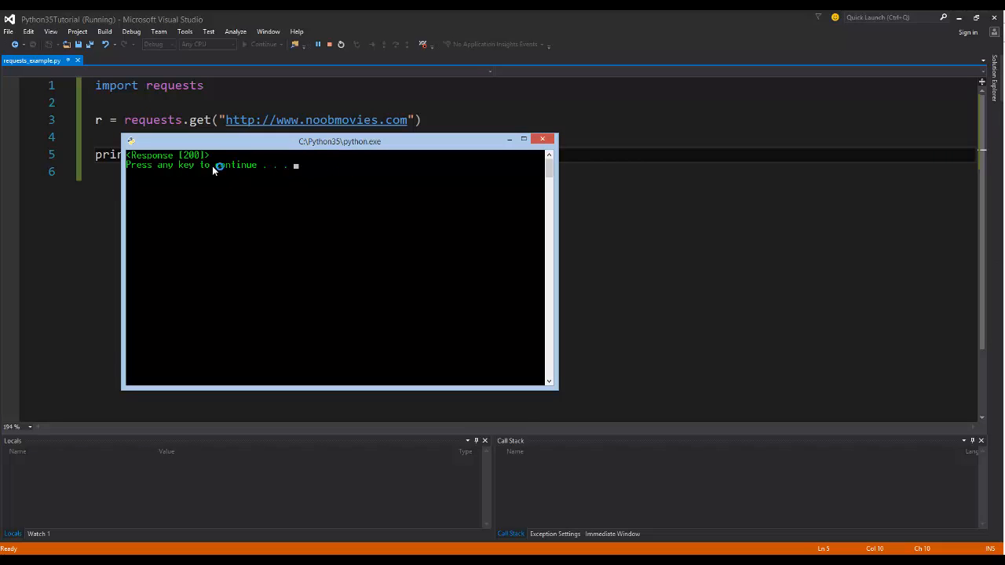
mouse_move(543, 138)
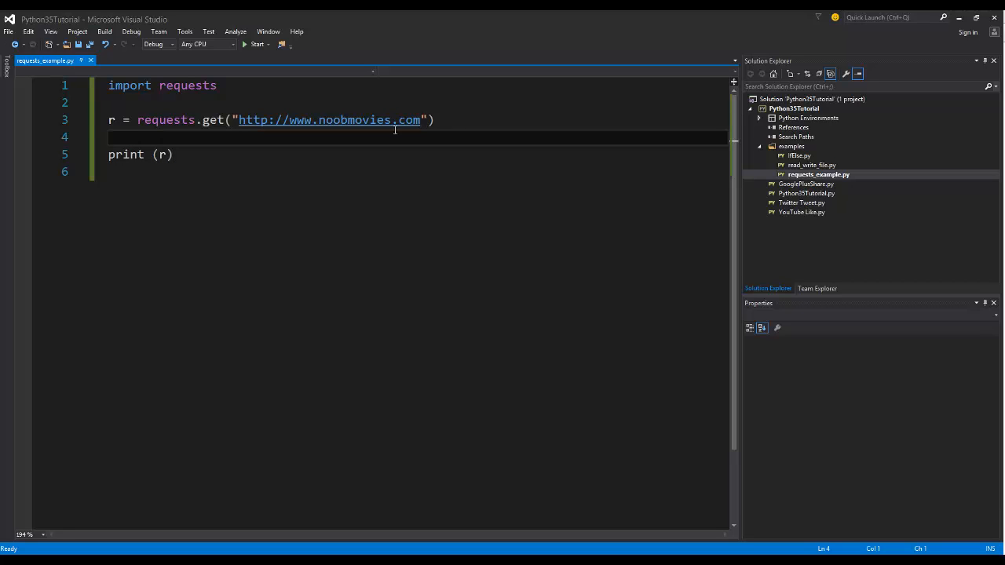
Change the print call to print (r.text) so the page HTML is output.
type("print (r")
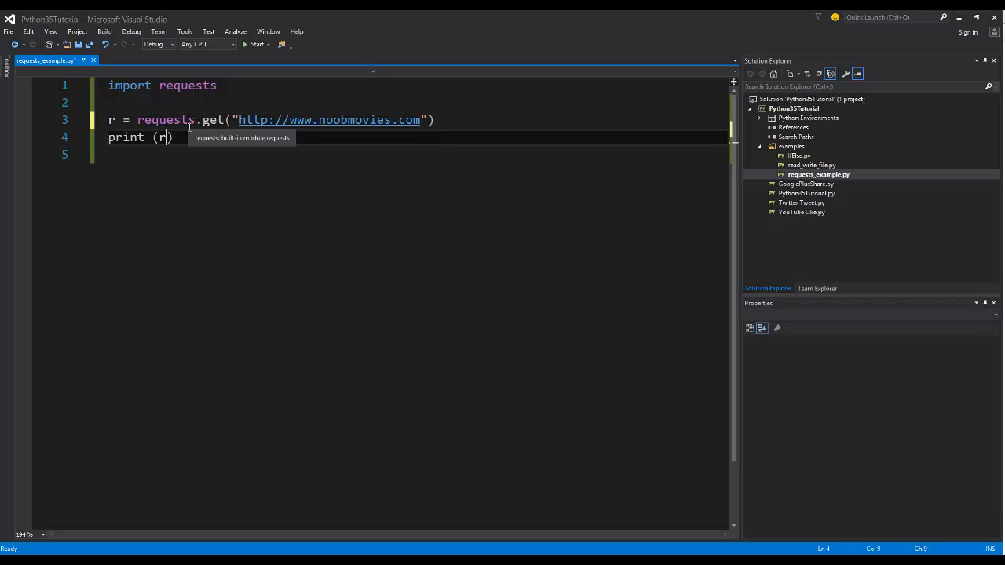
type(".text")
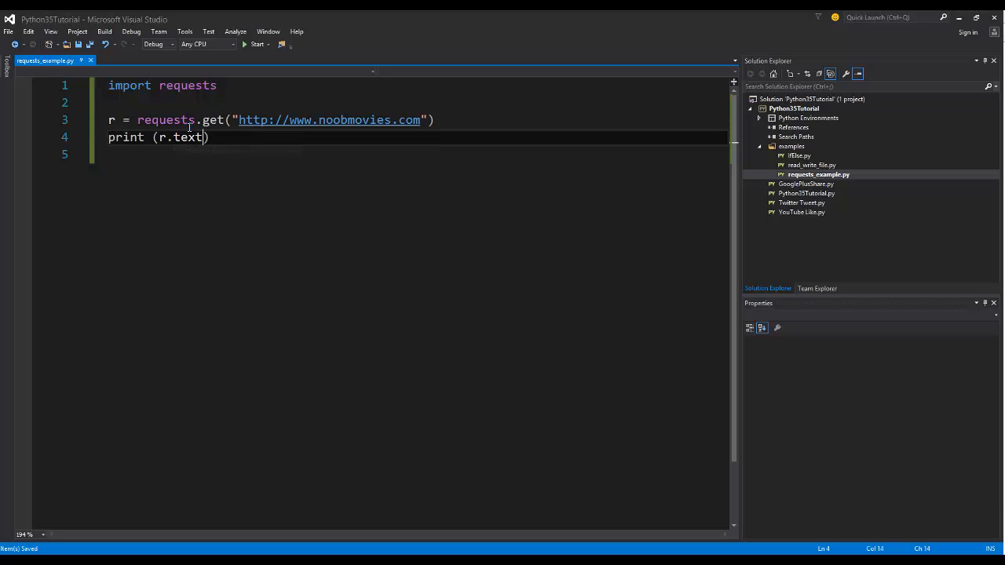
left_click(257, 44)
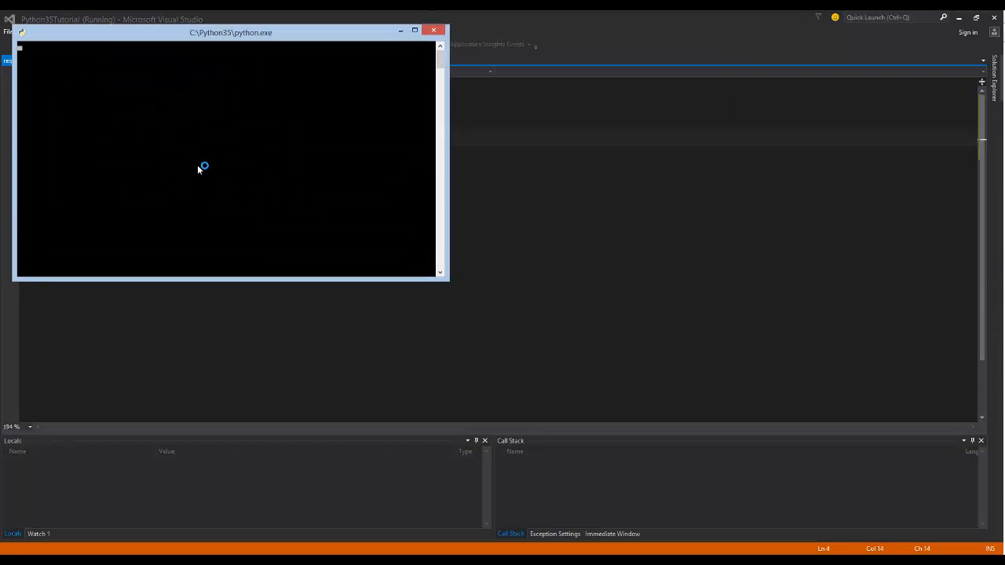
mouse_move(207, 154)
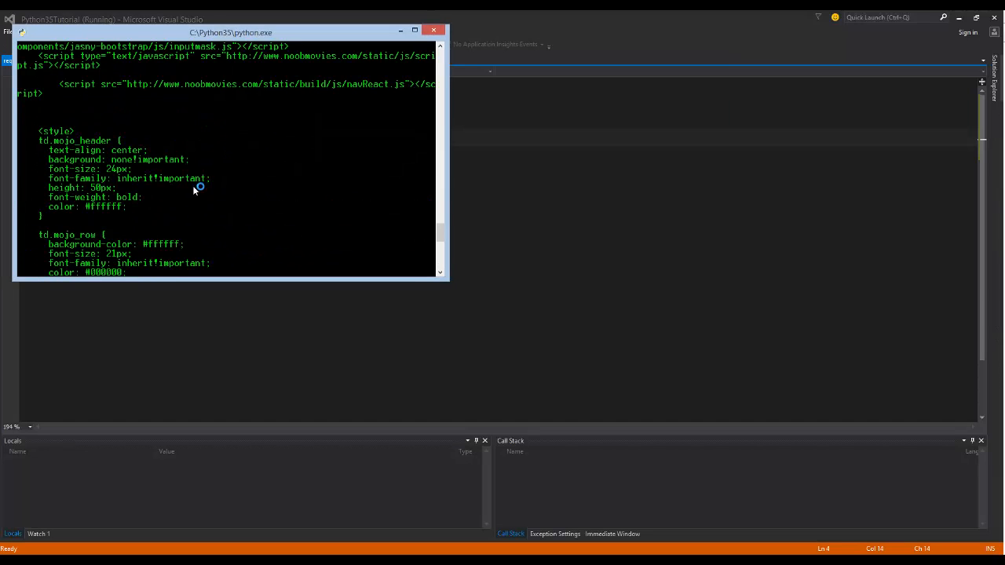
scroll("down", 3)
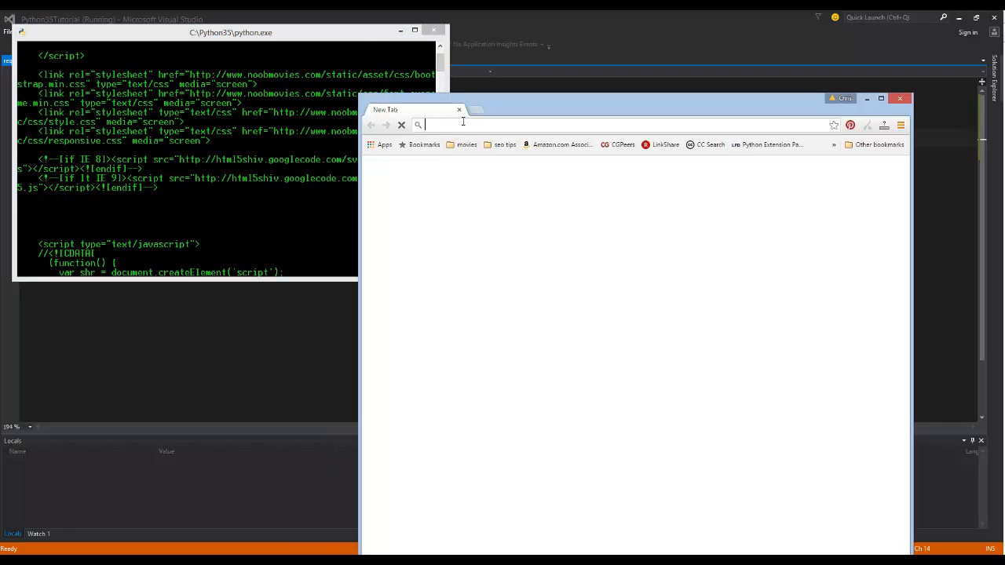
type("noobmovies.com")
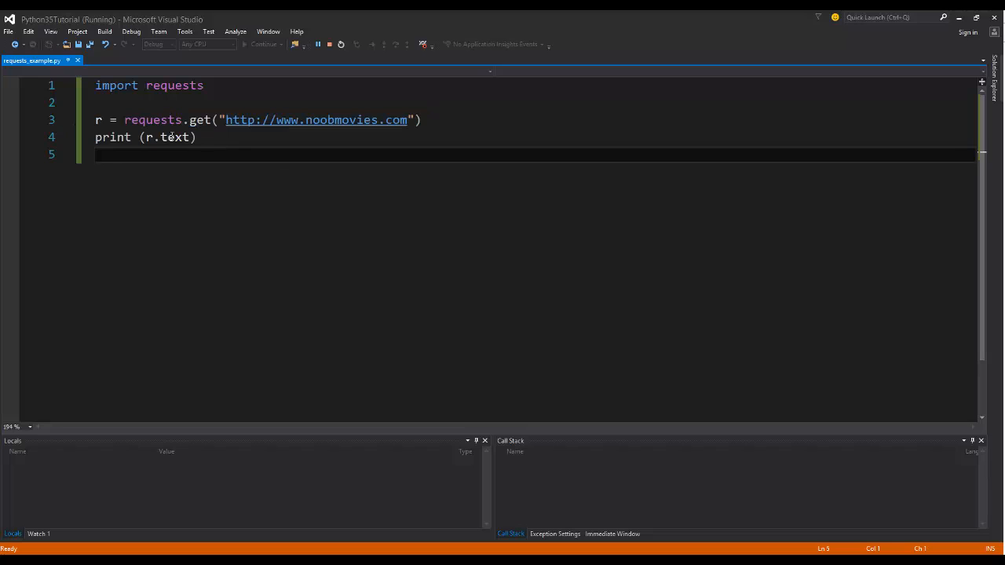
Replace the print line with outfile = open("/projects/Python35Tutorial/web_to_scrape.txt", "w") and save.
triple_click(144, 138)
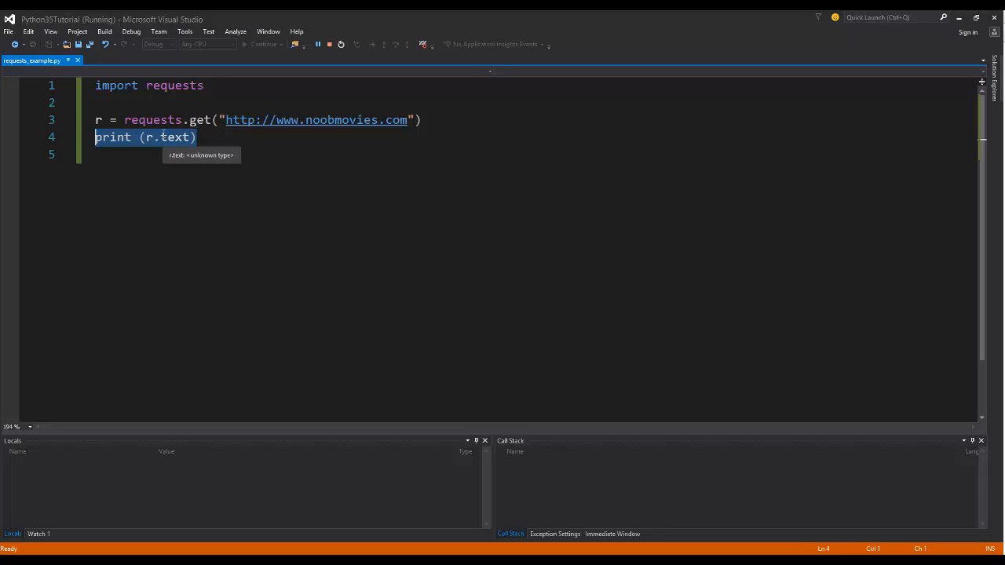
type("outfile")
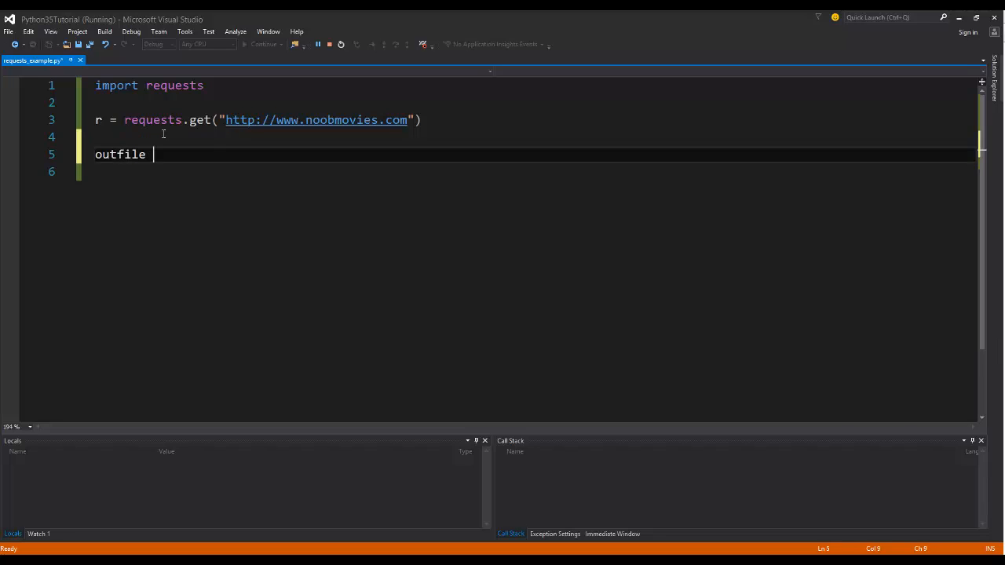
type("= opn")
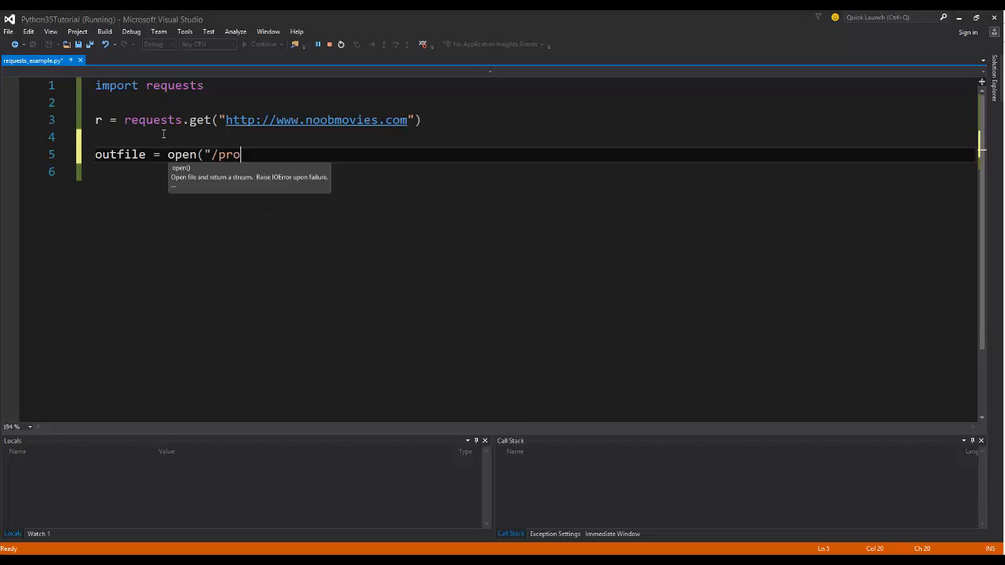
type("jects/")
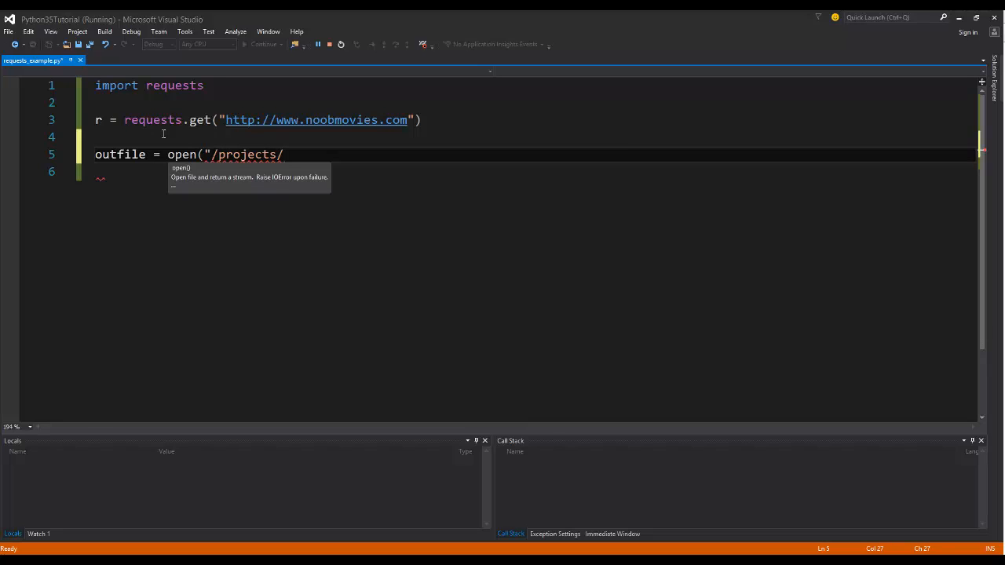
type("Python35")
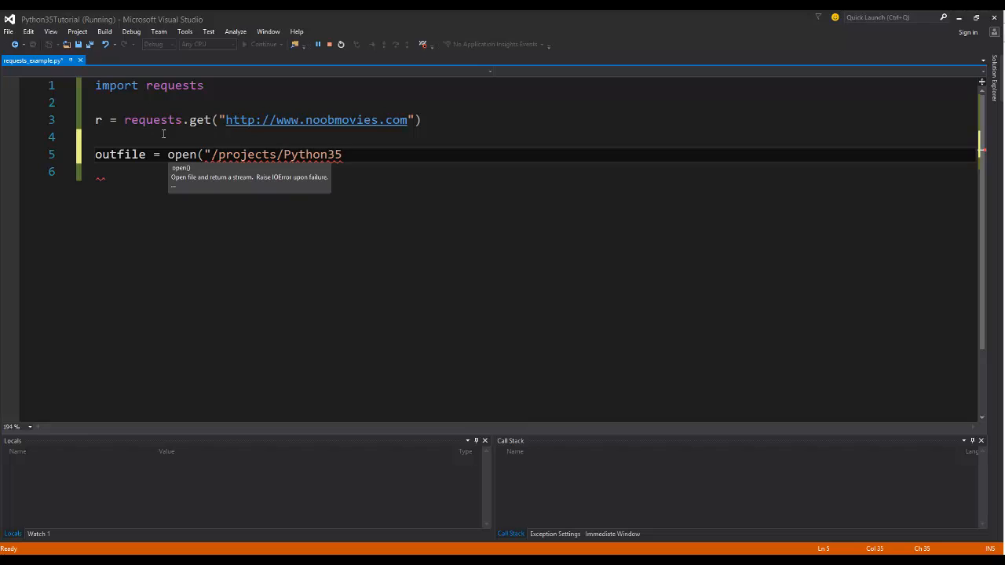
type("Tutorial")
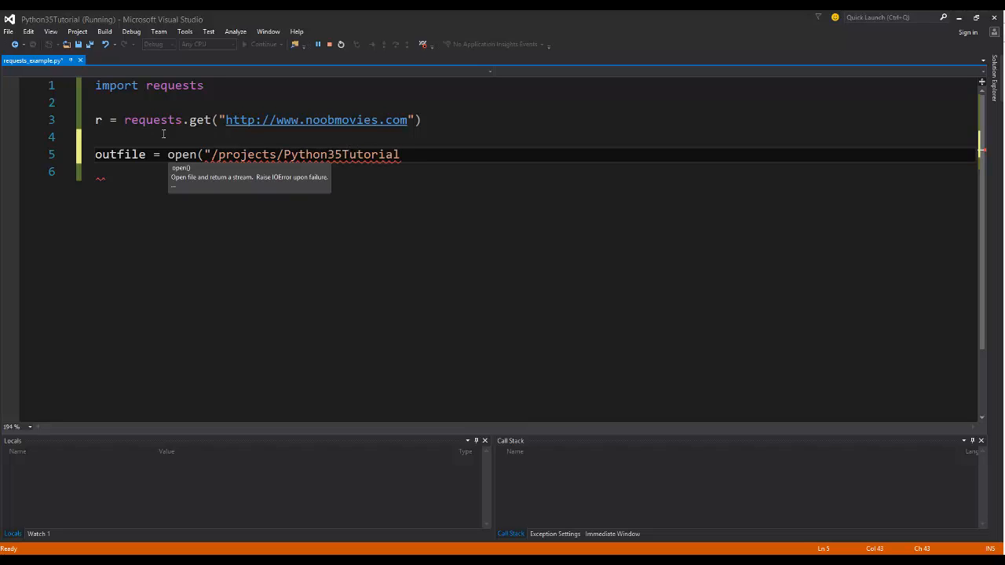
type("/")
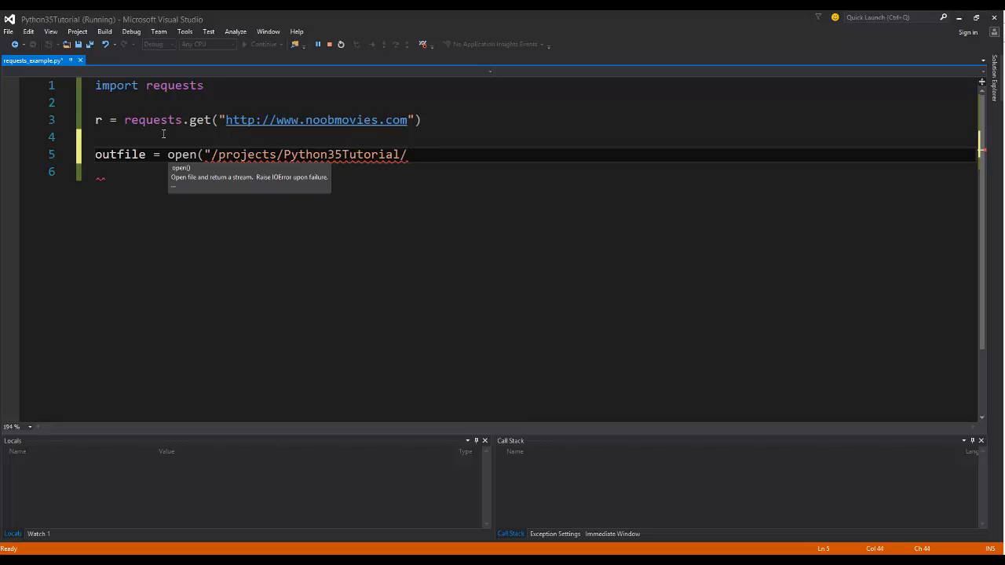
type("web_to_")
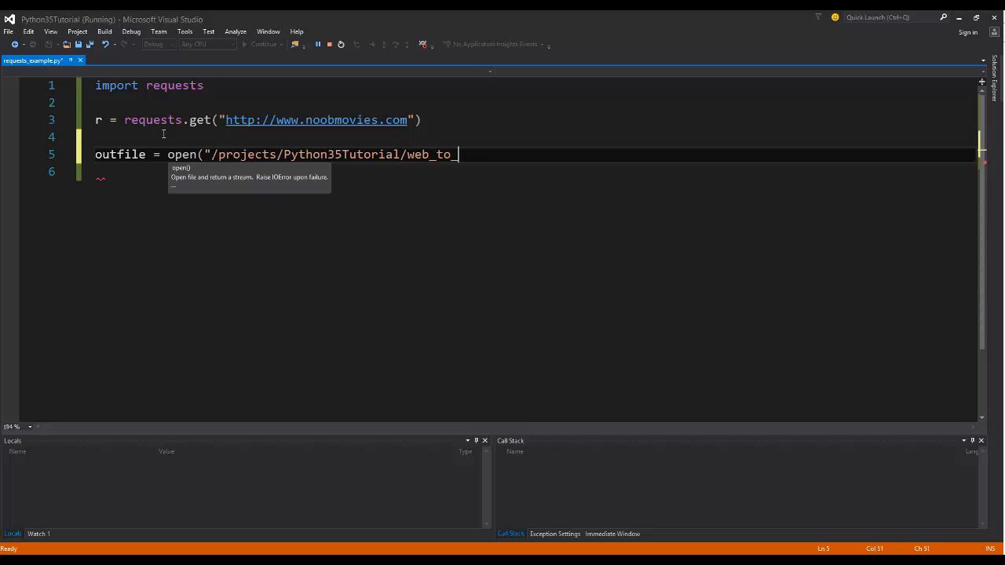
type("scrape.txt\")")
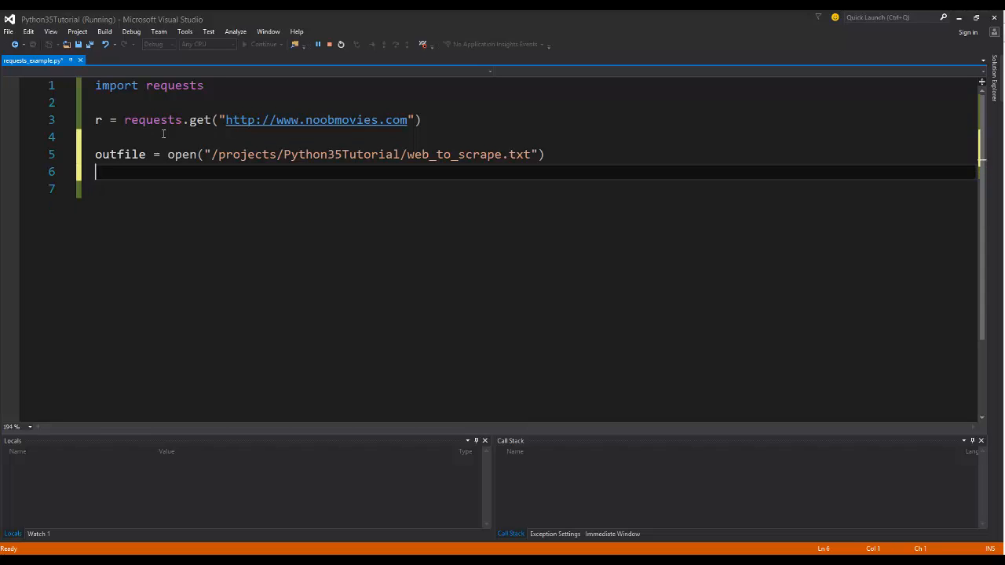
type(", \"w\"")
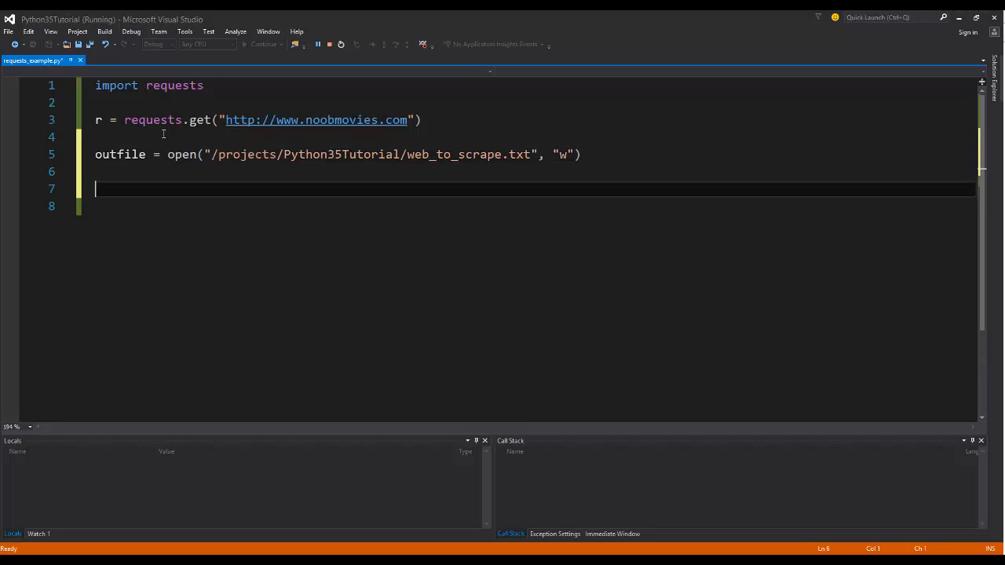
key("ctrl+s")
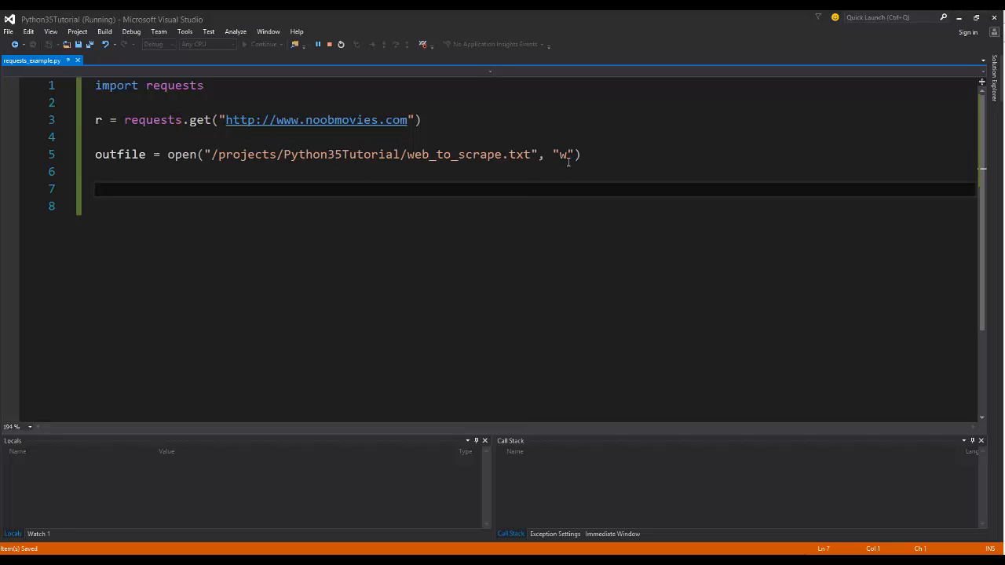
Highlight the "w" write-mode argument in the open call.
double_click(562, 154)
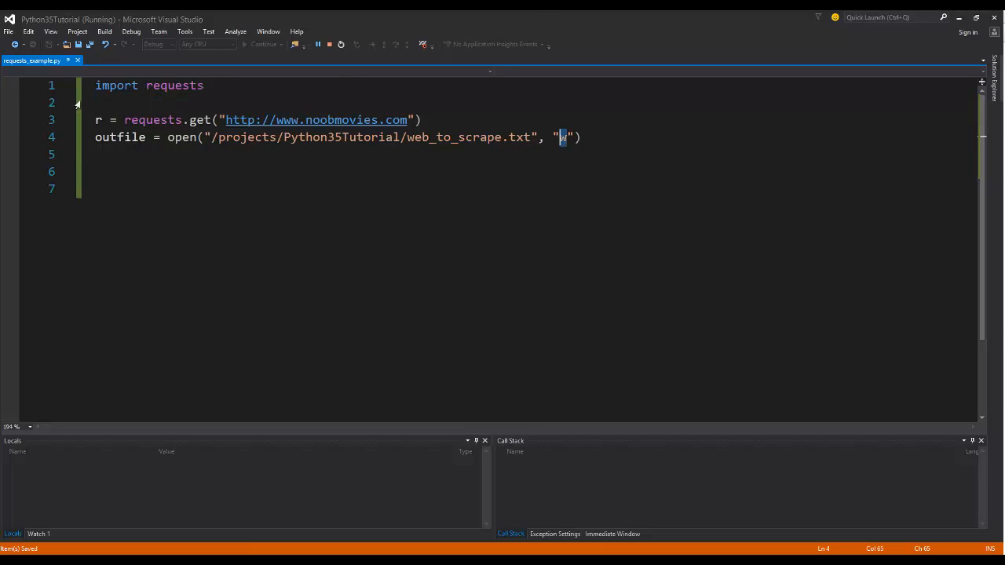
mouse_move(622, 158)
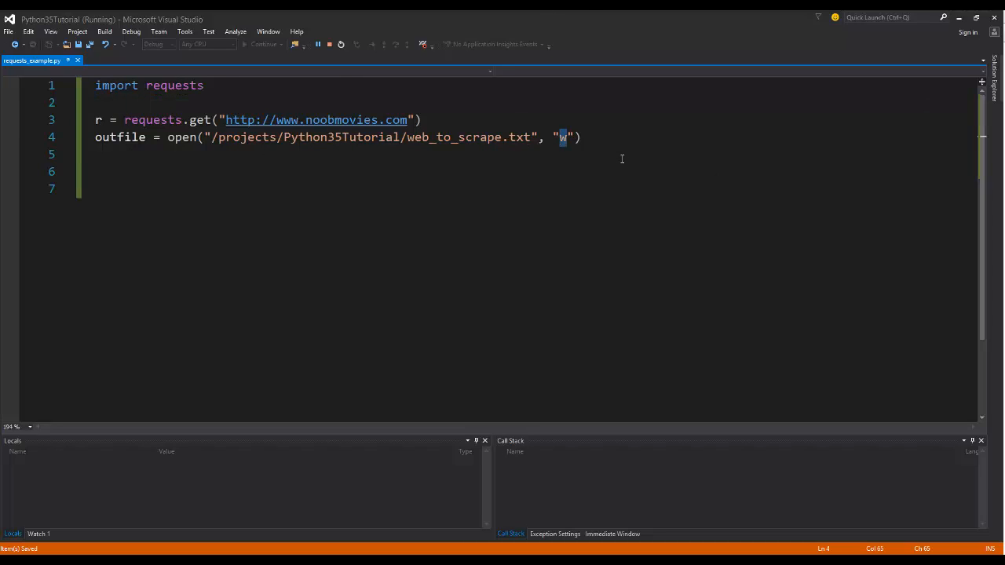
left_click_drag(564, 137, 96, 119)
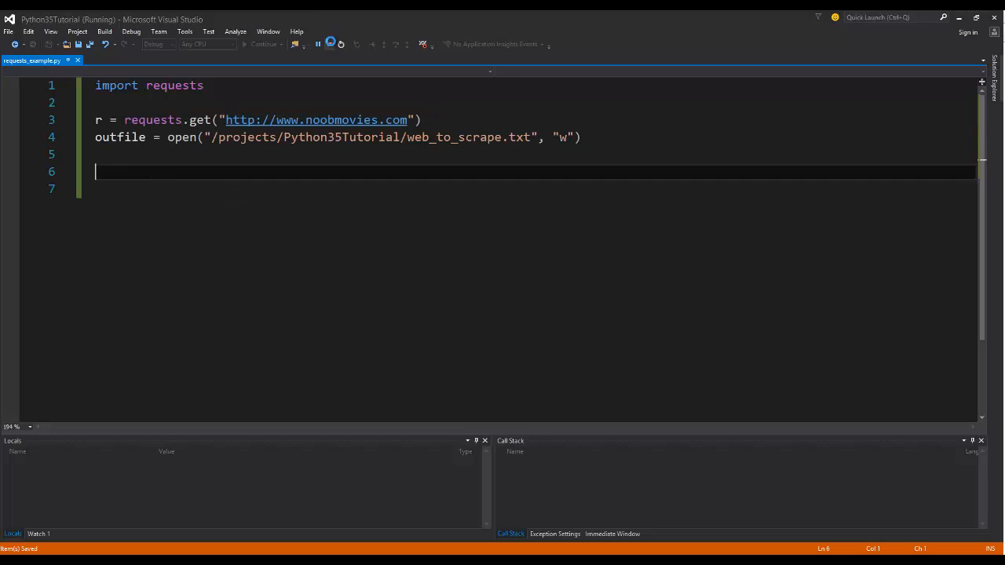
Add outfile.write(r.text) and outfile.close(), save, with a breakpoint on the write line.
left_click(341, 44)
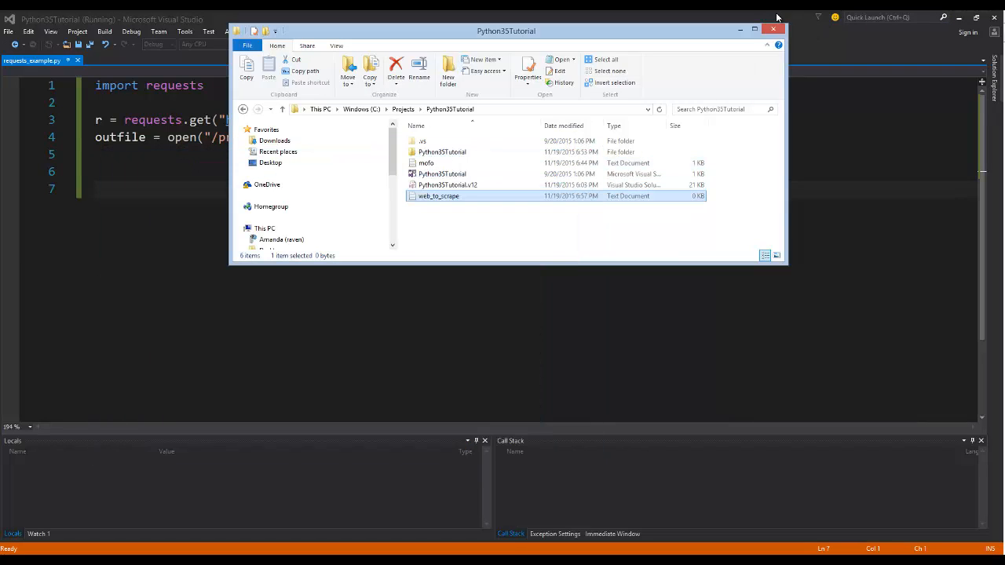
left_click(772, 28)
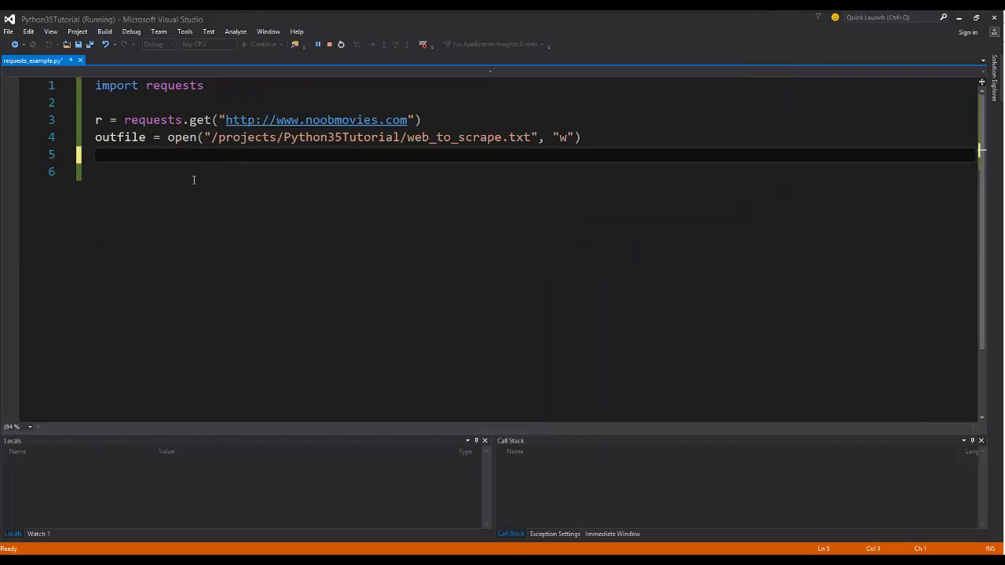
type("outfile.")
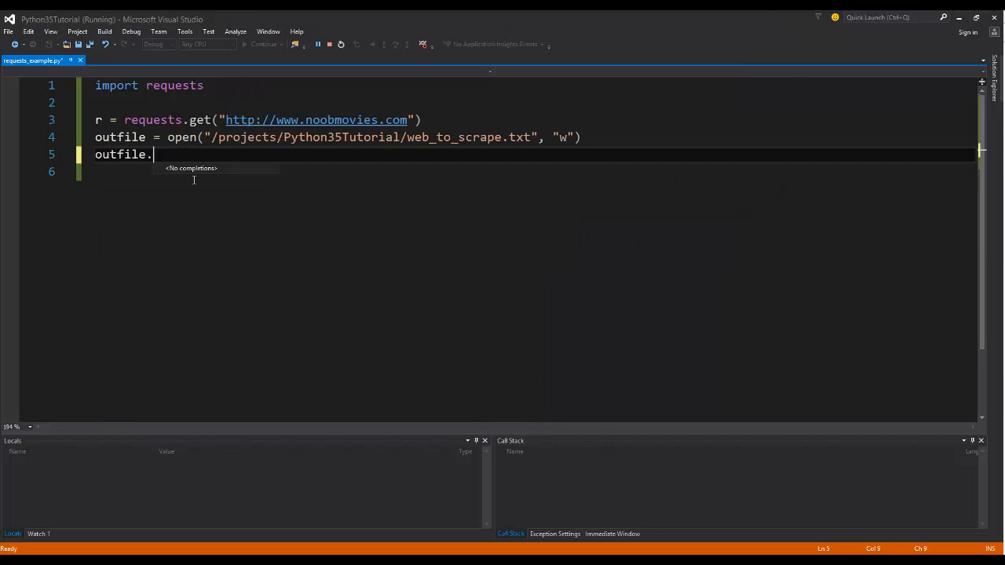
type("write(r.t")
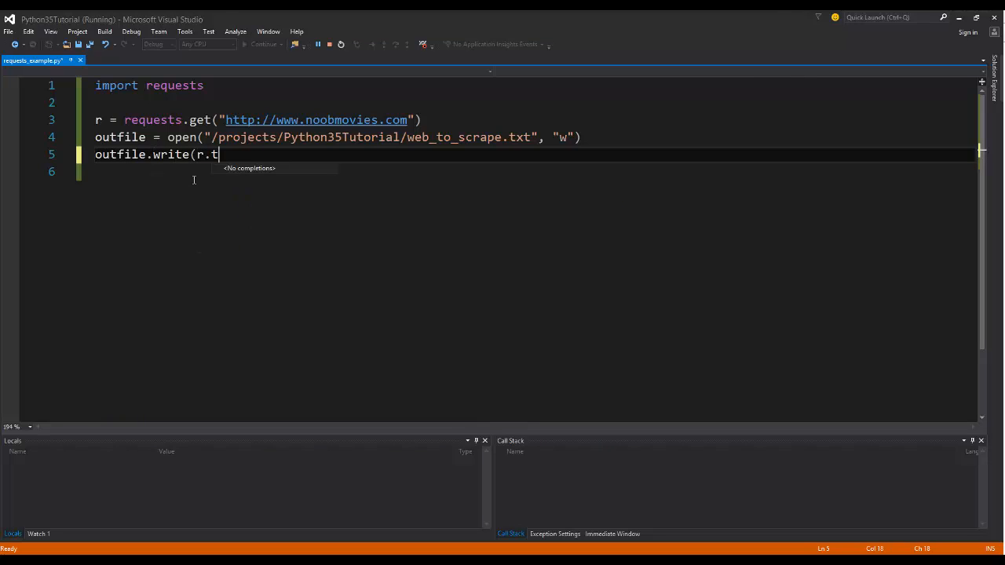
type("ext)")
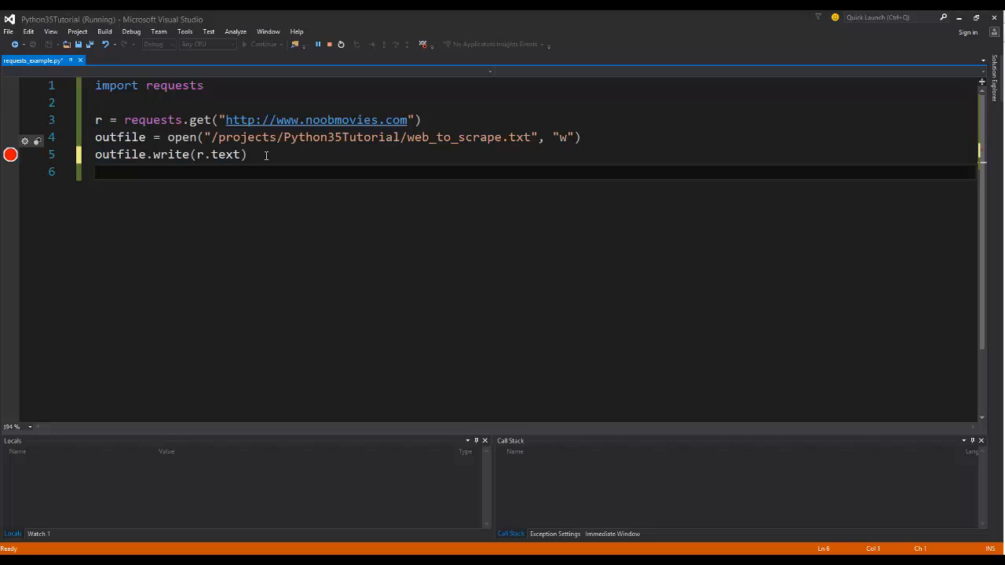
type("outfile.close(")
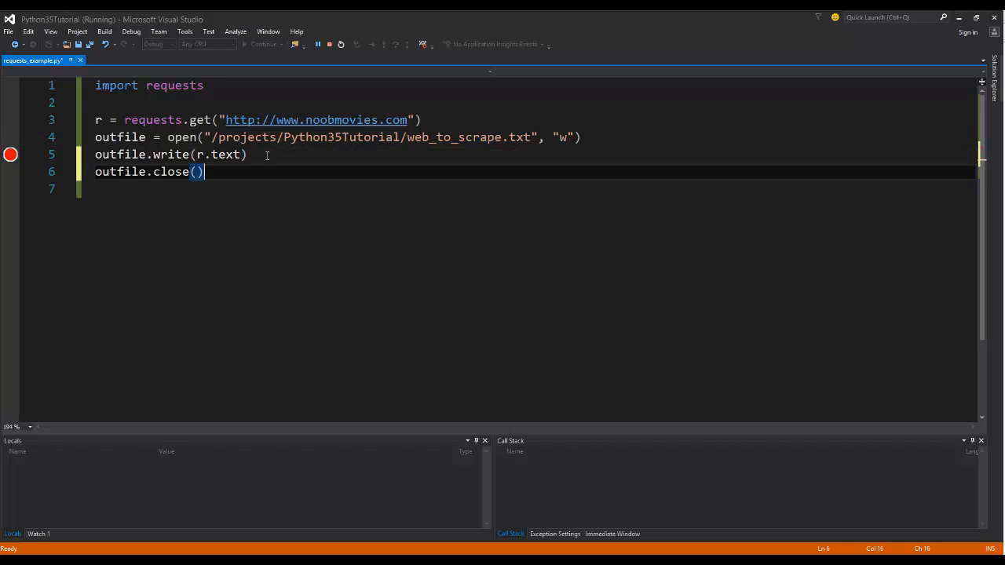
key("ctrl+s")
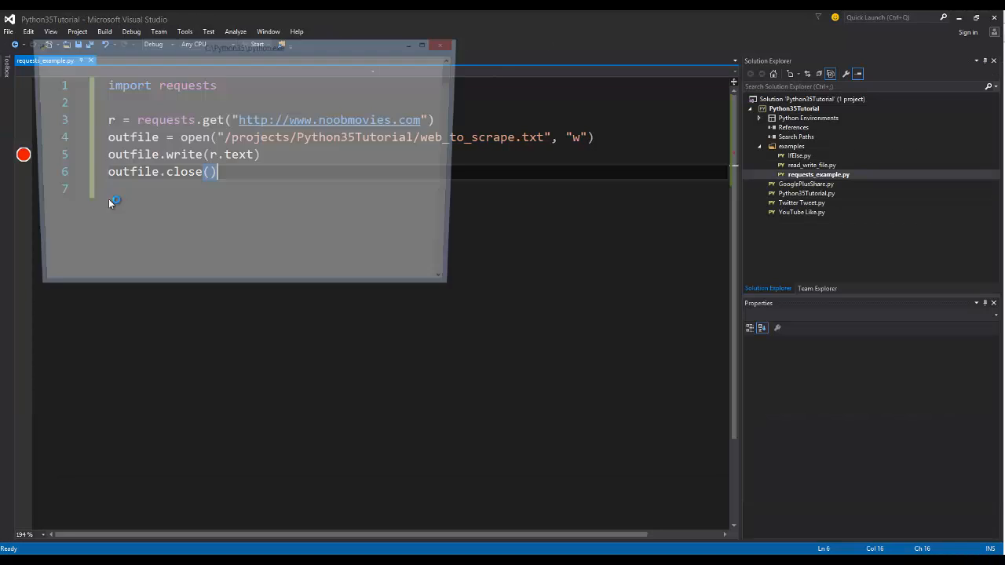
Run the script under the debugger and inspect the response r and its headers at the breakpoint.
left_click(258, 44)
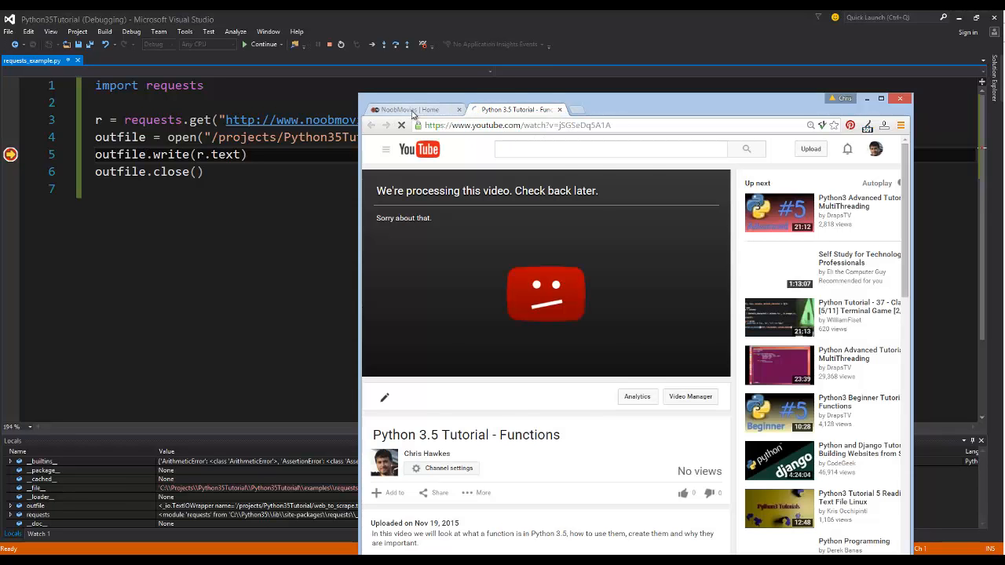
left_click(412, 110)
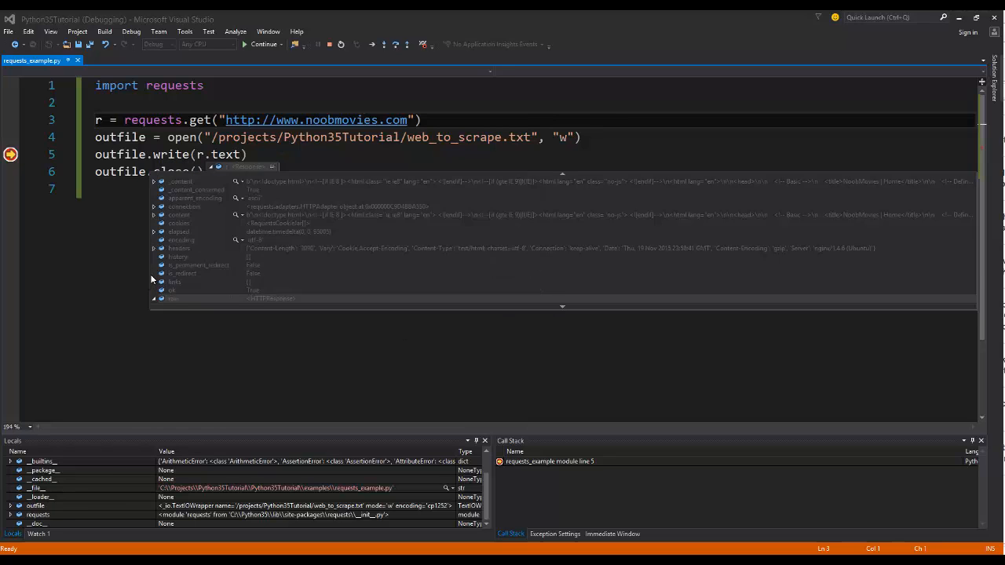
left_click(153, 248)
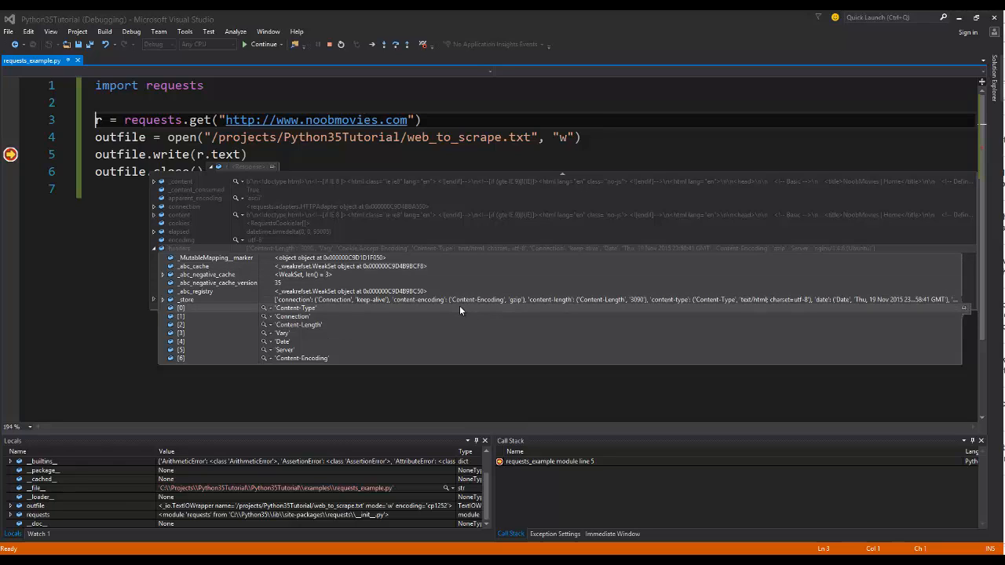
mouse_move(296, 330)
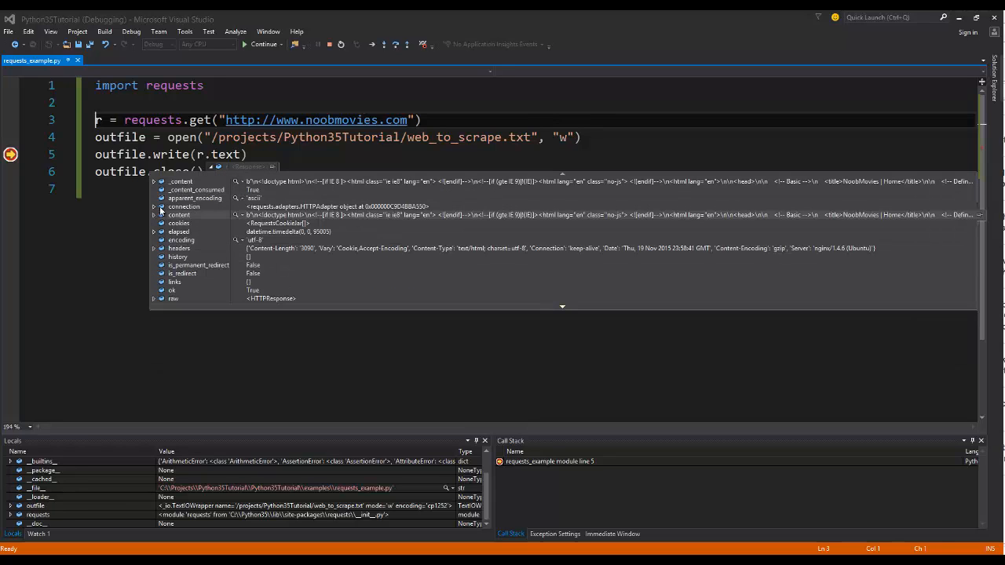
left_click(154, 206)
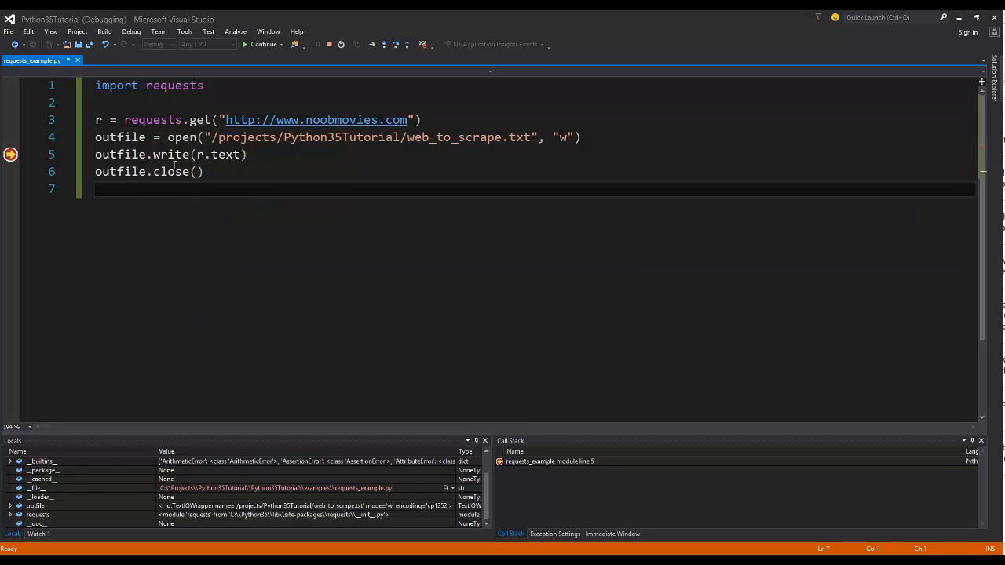
Step past the write line and let the script finish so web_to_scrape.txt is created.
key("F10")
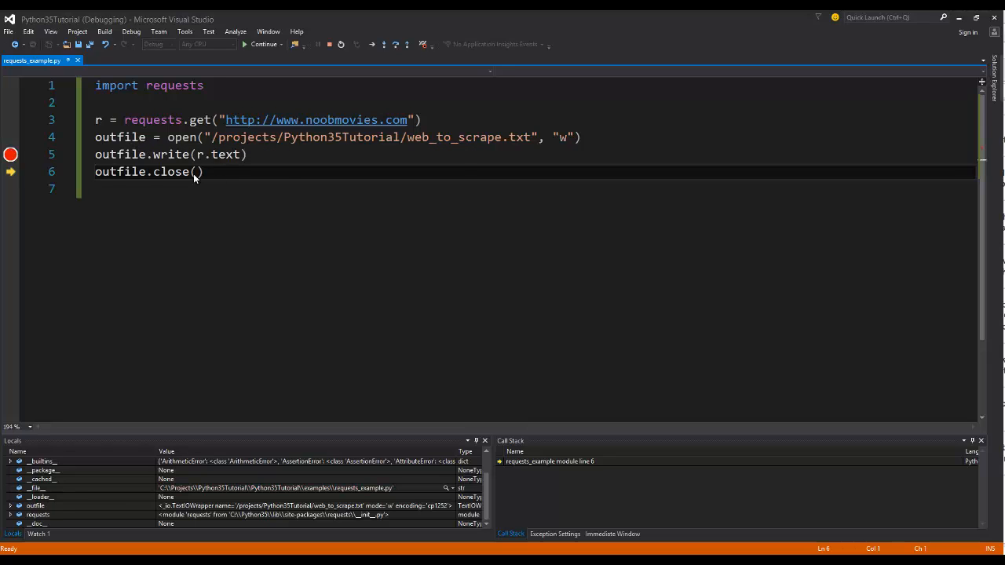
key("F10")
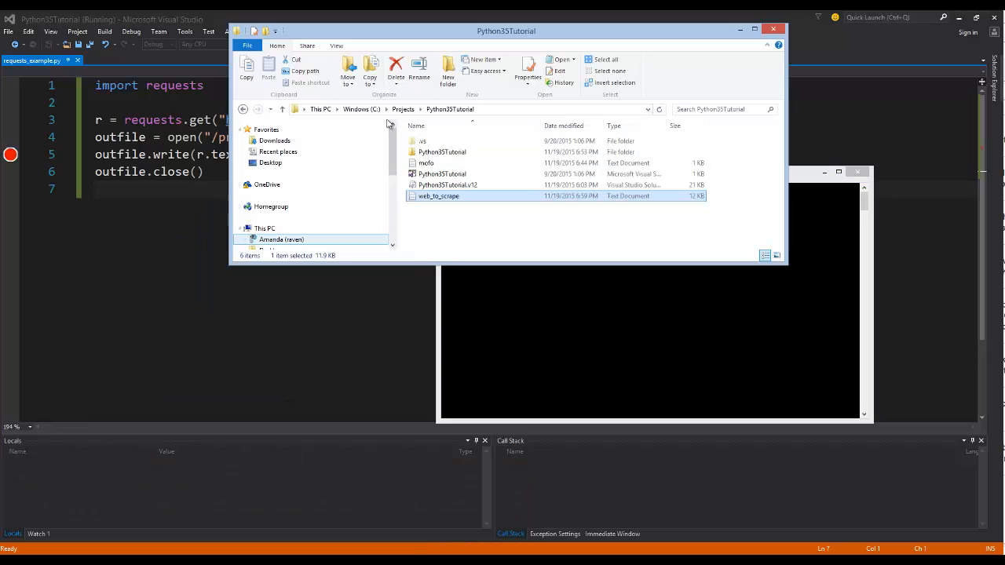
Open web_to_scrape.txt in Notepad and scroll through the saved NoobMovies HTML.
double_click(437, 195)
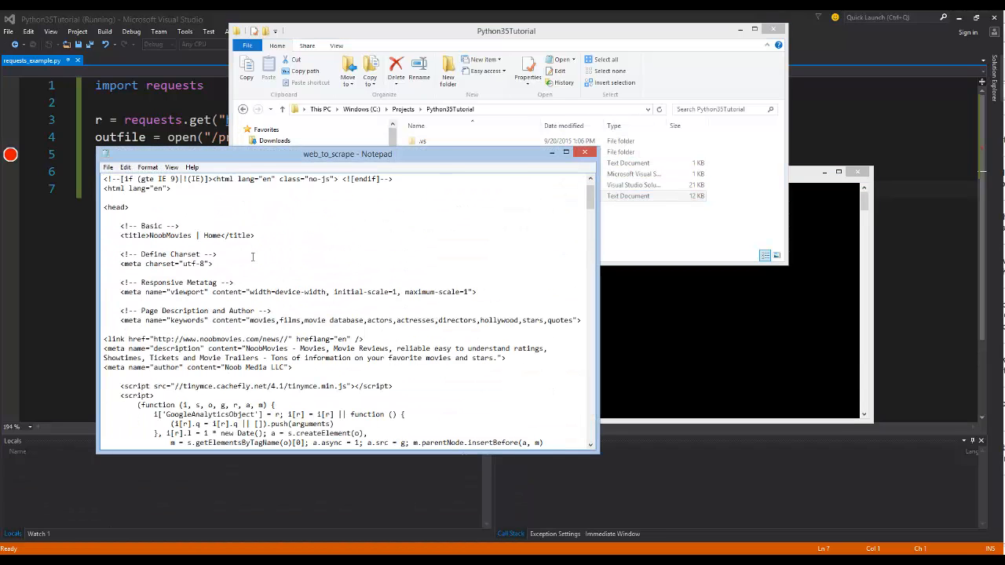
key("ctrl+f")
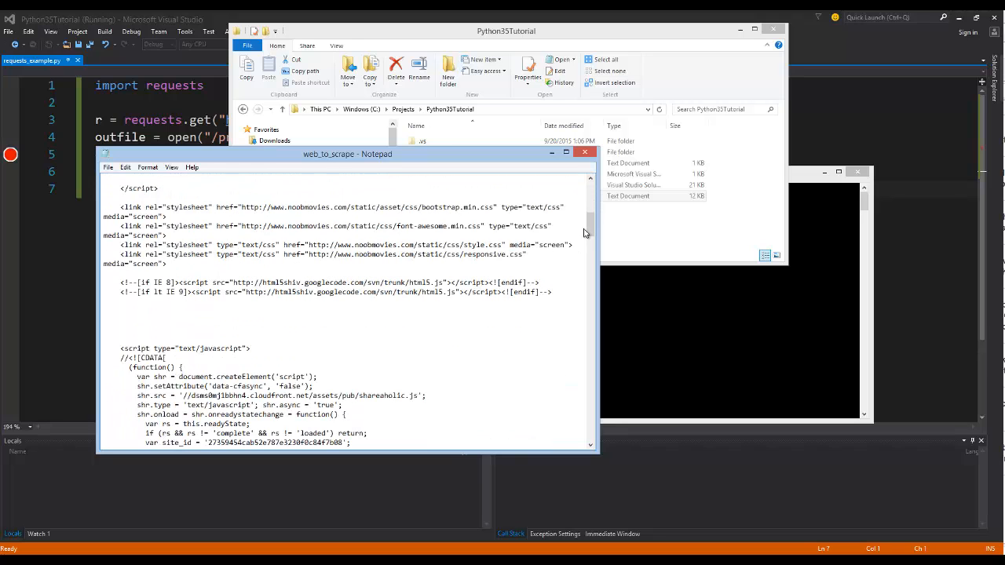
scroll("down", 3)
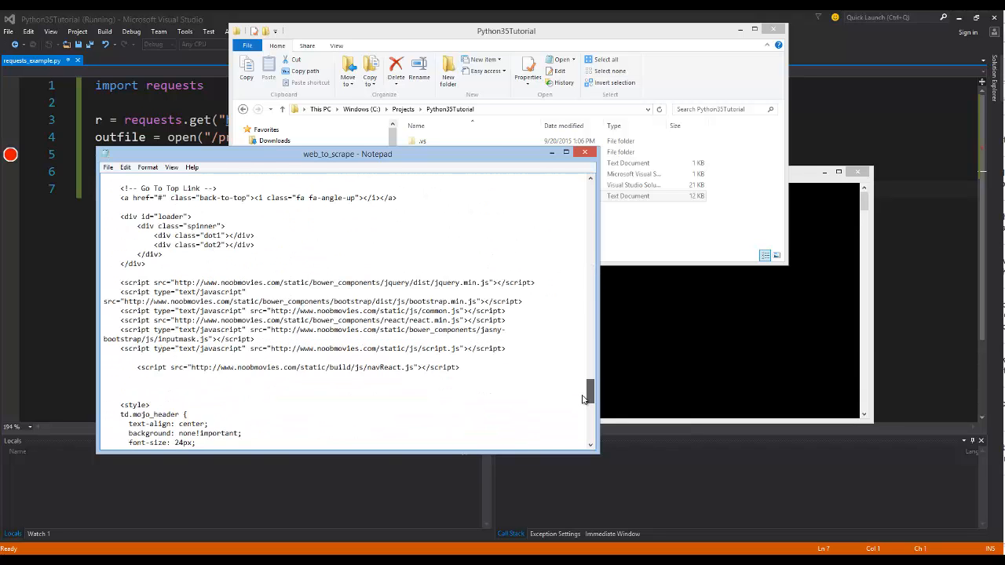
scroll("down", 3)
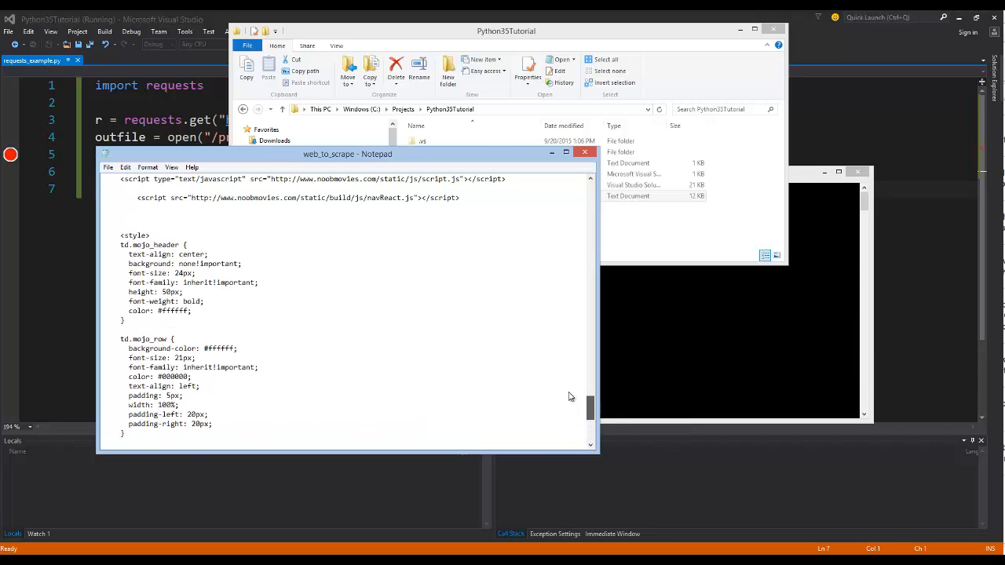
scroll("down", 3)
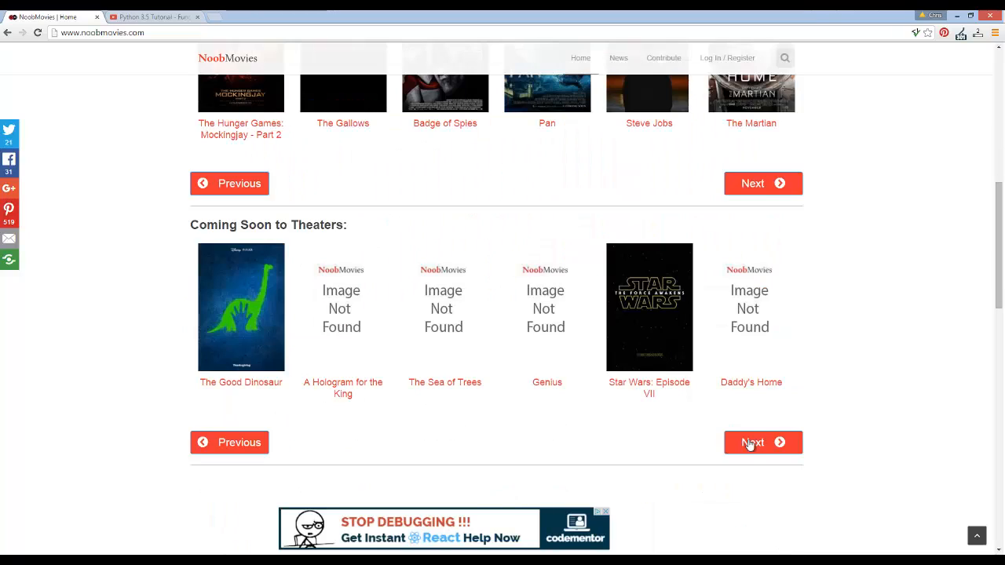
Scroll the live noobmovies.com page and its HTML source, then move to the YouTube tutorial page.
scroll("down", 3)
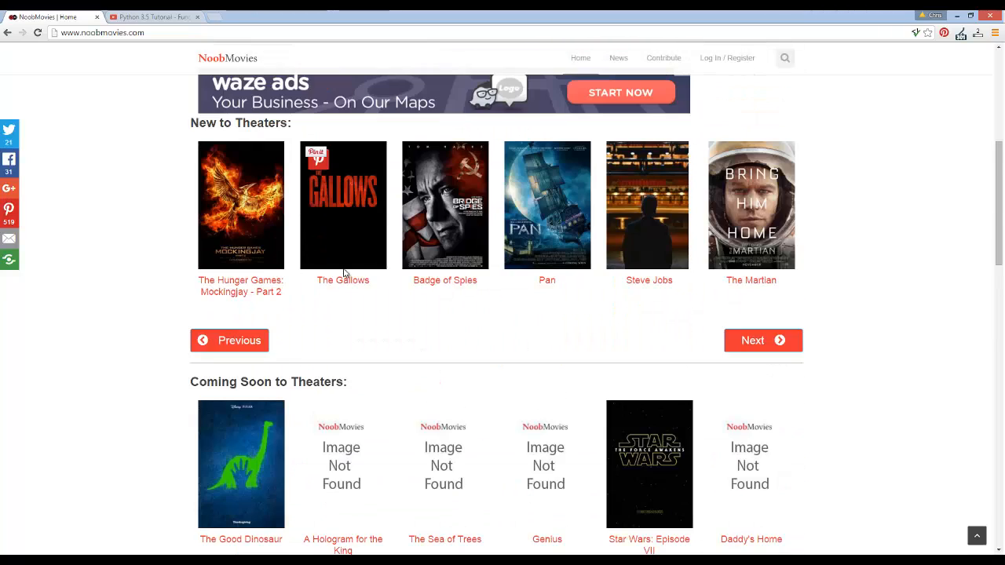
scroll("down", 3)
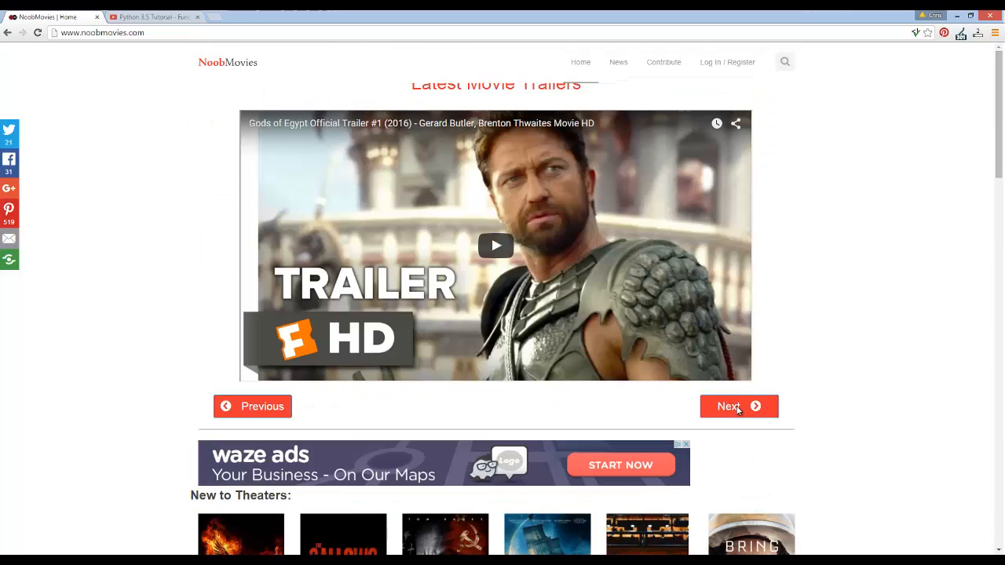
left_click(738, 405)
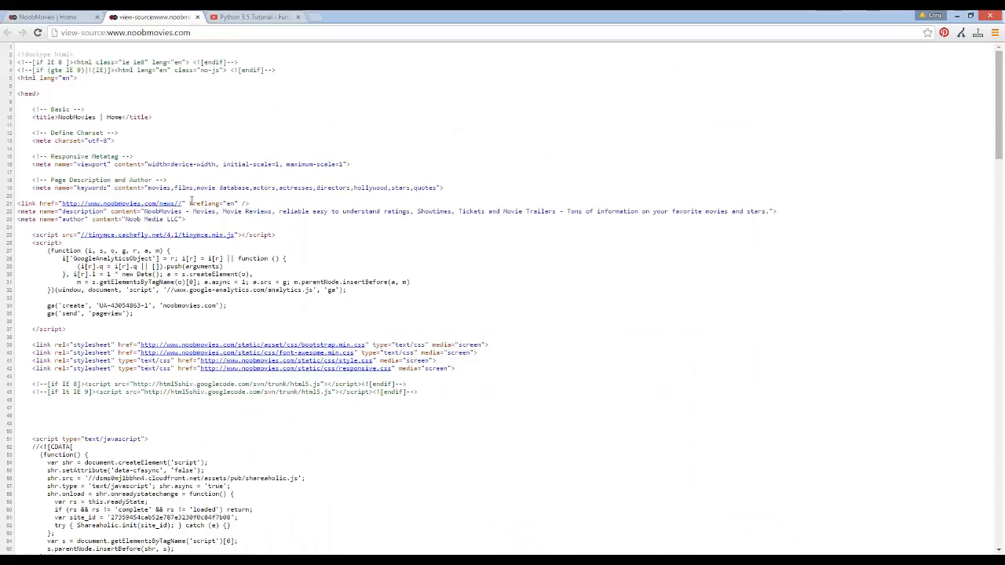
scroll("down", 3)
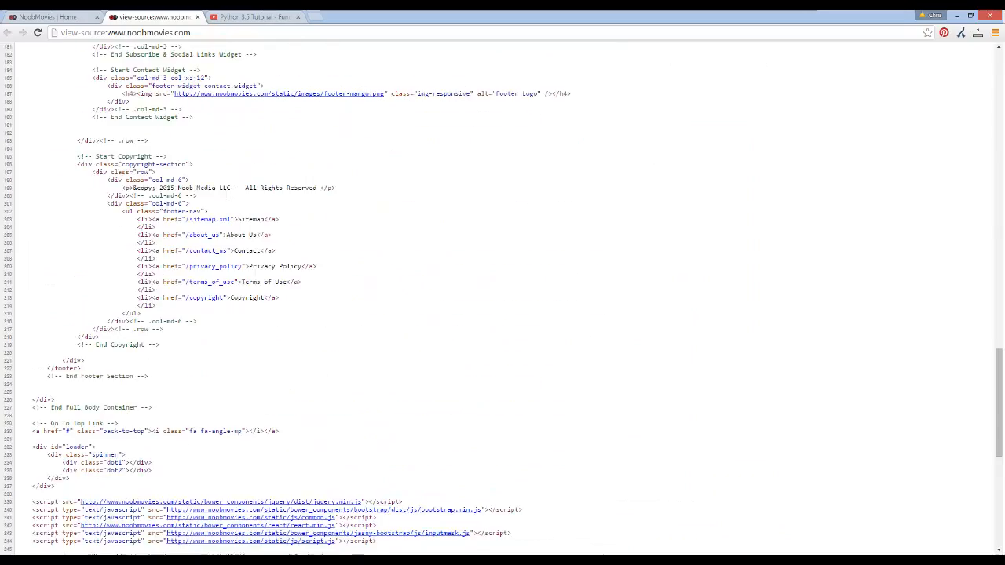
scroll("down", 3)
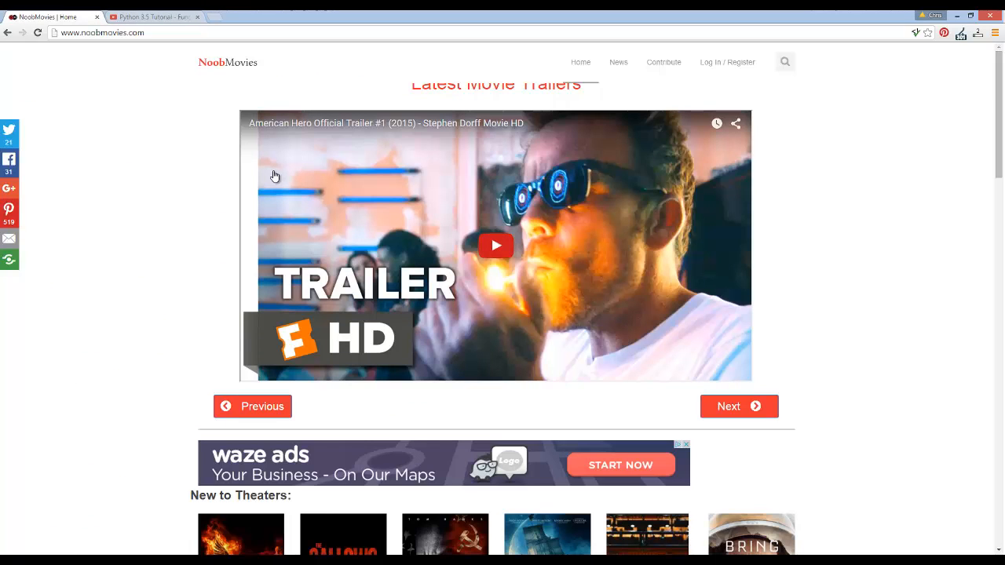
mouse_move(257, 174)
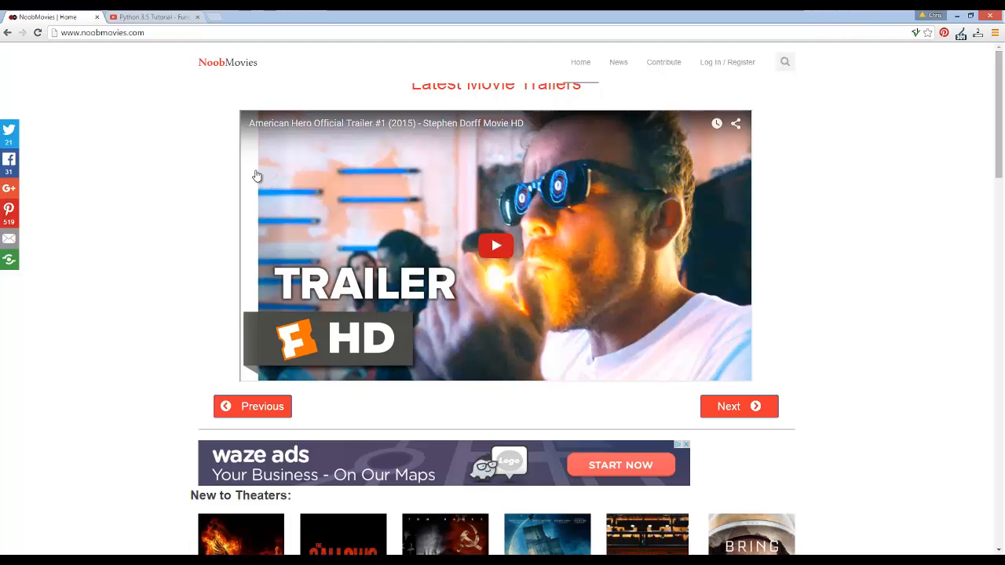
mouse_move(282, 166)
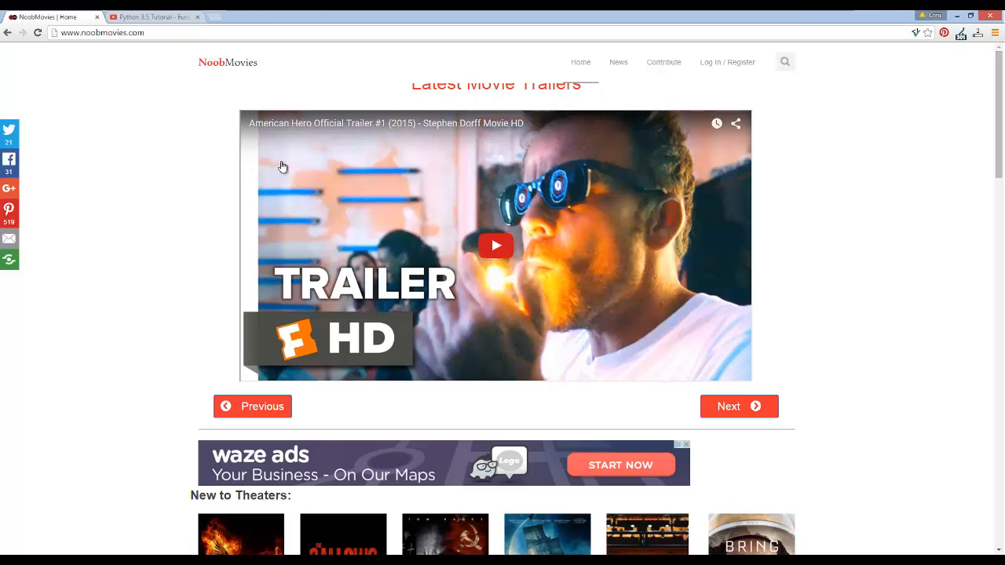
left_click(154, 15)
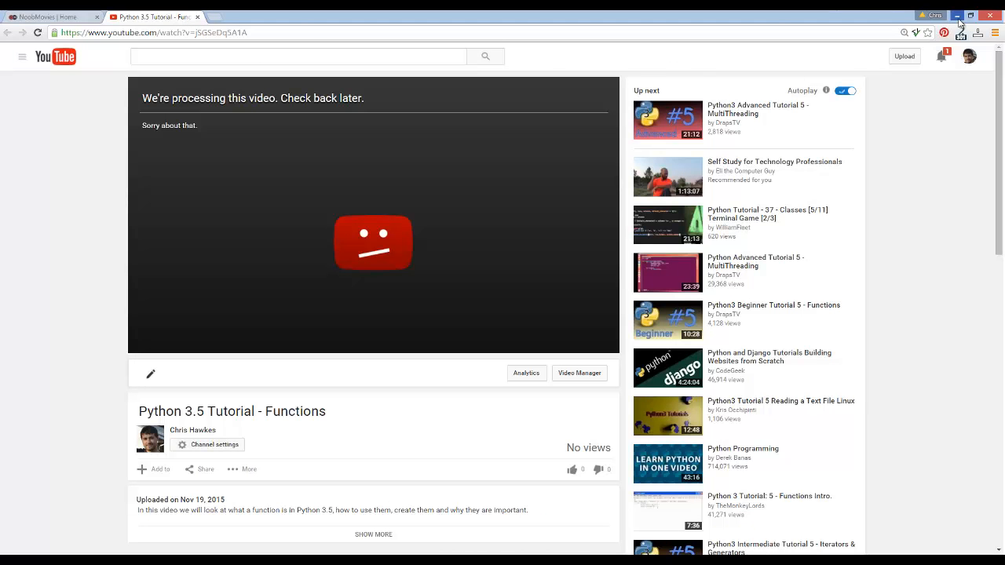